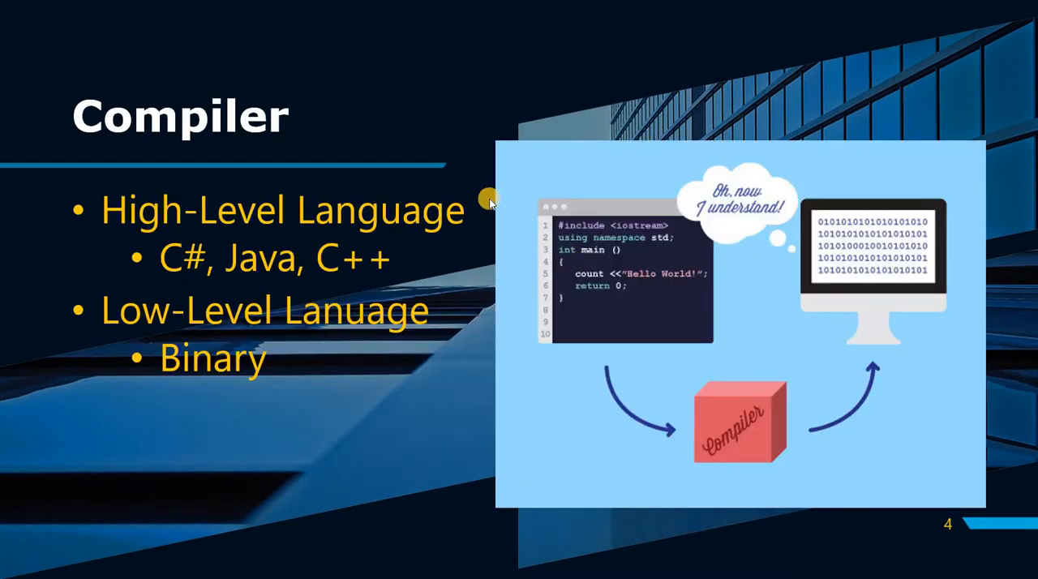
mouse_move(603, 371)
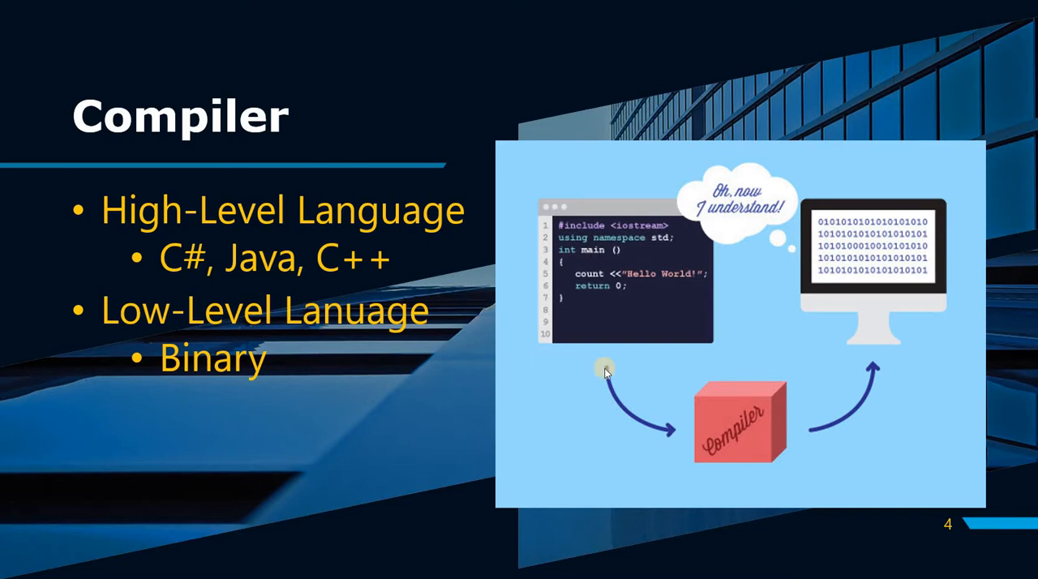
mouse_move(311, 267)
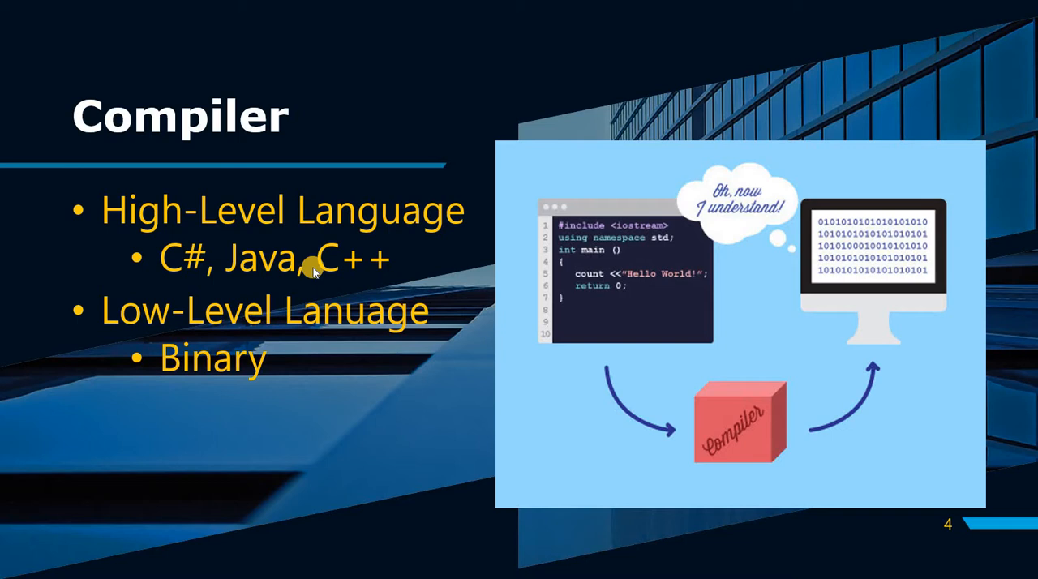
mouse_move(914, 266)
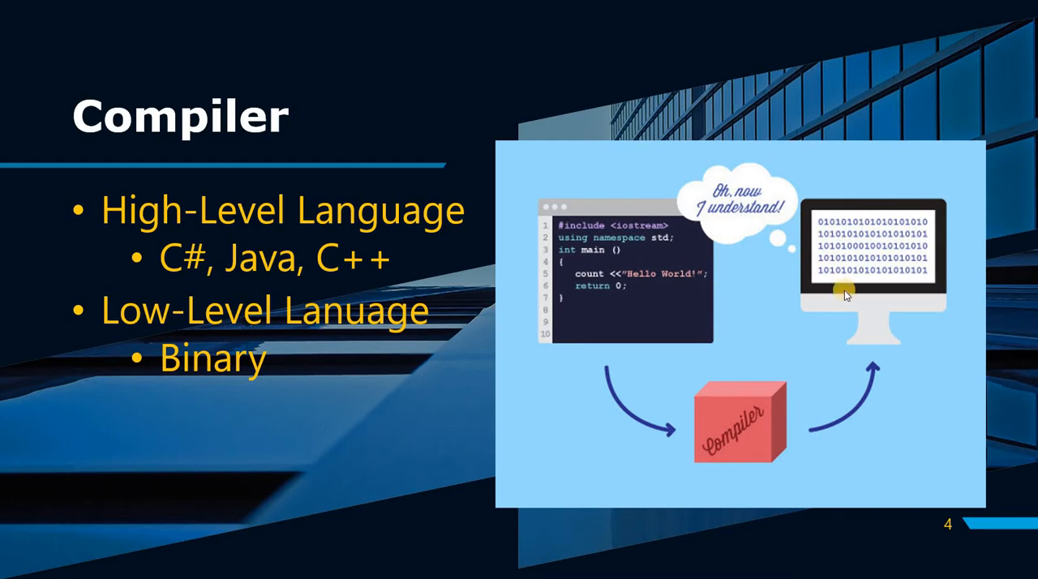
mouse_move(632, 253)
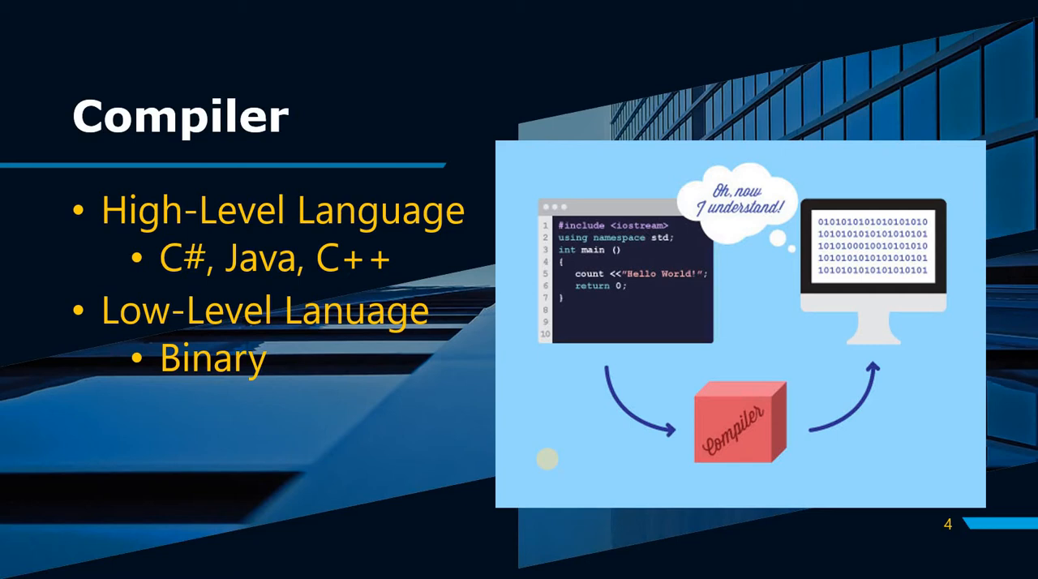
mouse_move(452, 302)
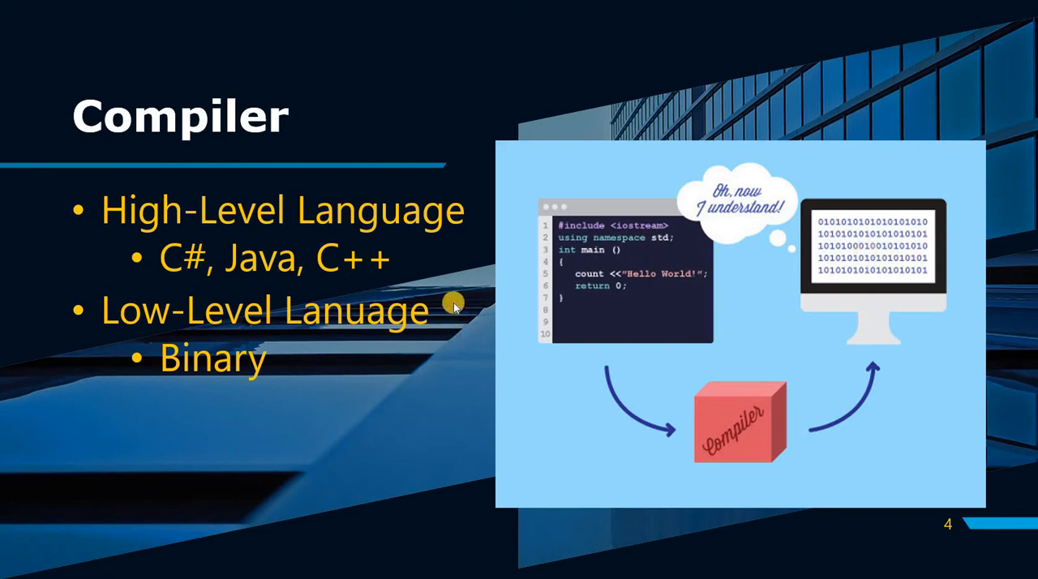
mouse_move(193, 279)
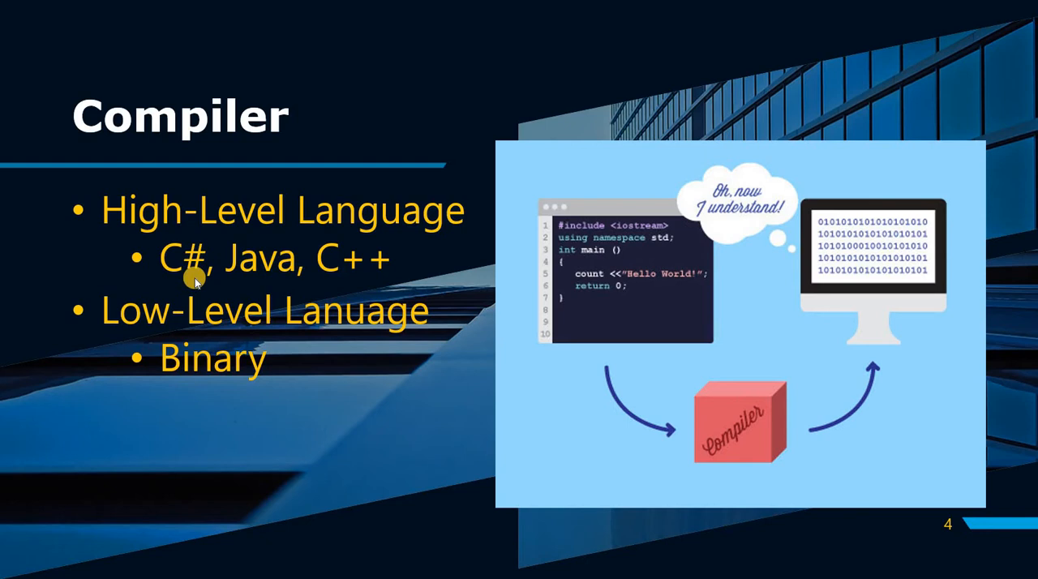
mouse_move(237, 382)
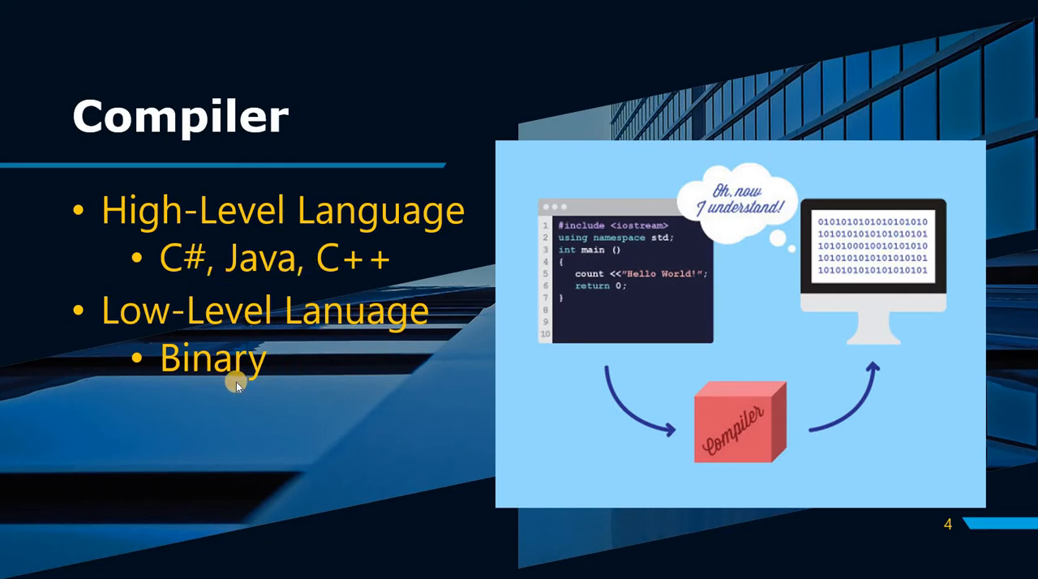
mouse_move(259, 258)
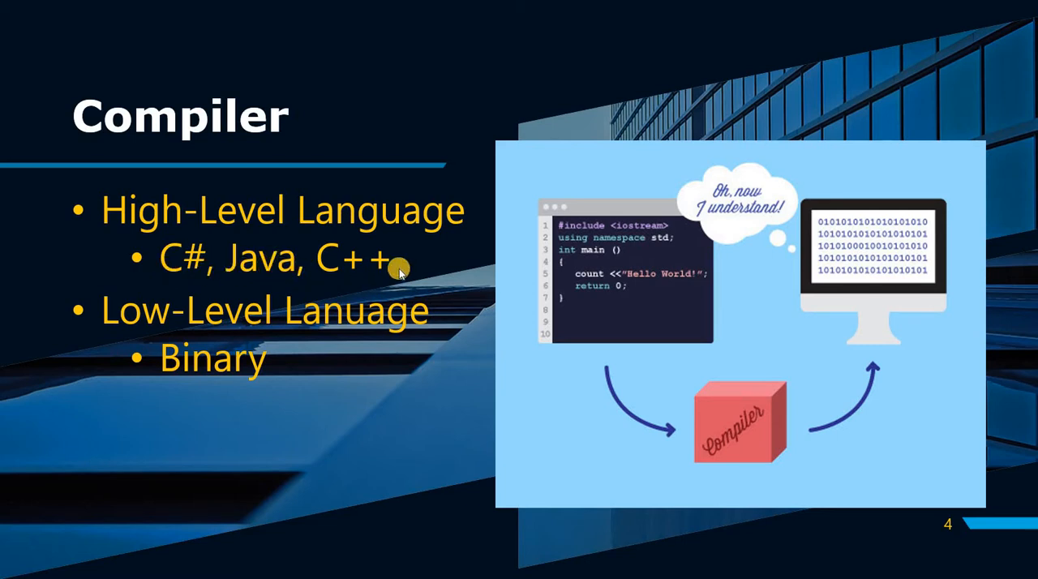
mouse_move(198, 273)
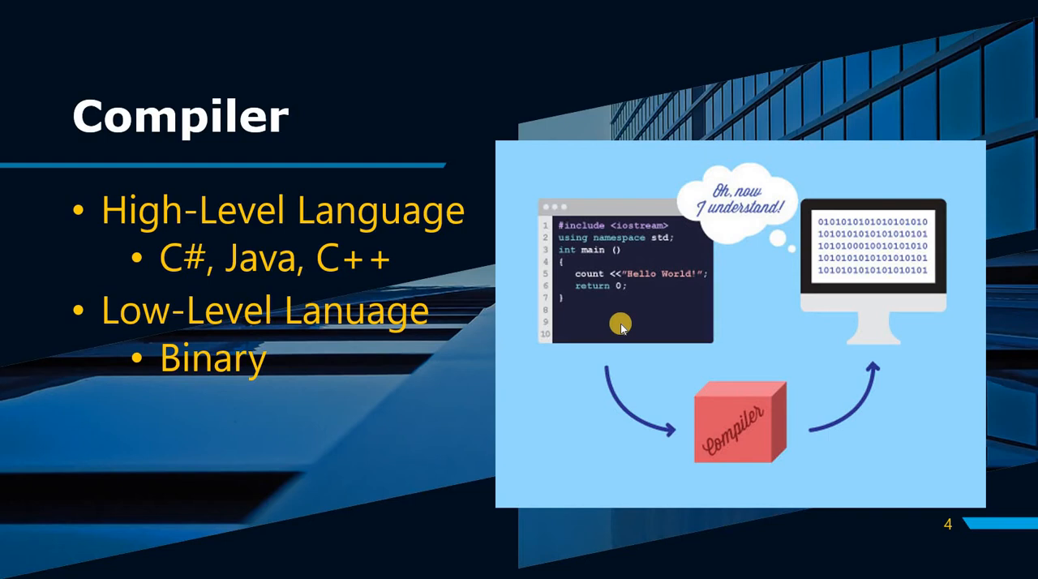
mouse_move(517, 319)
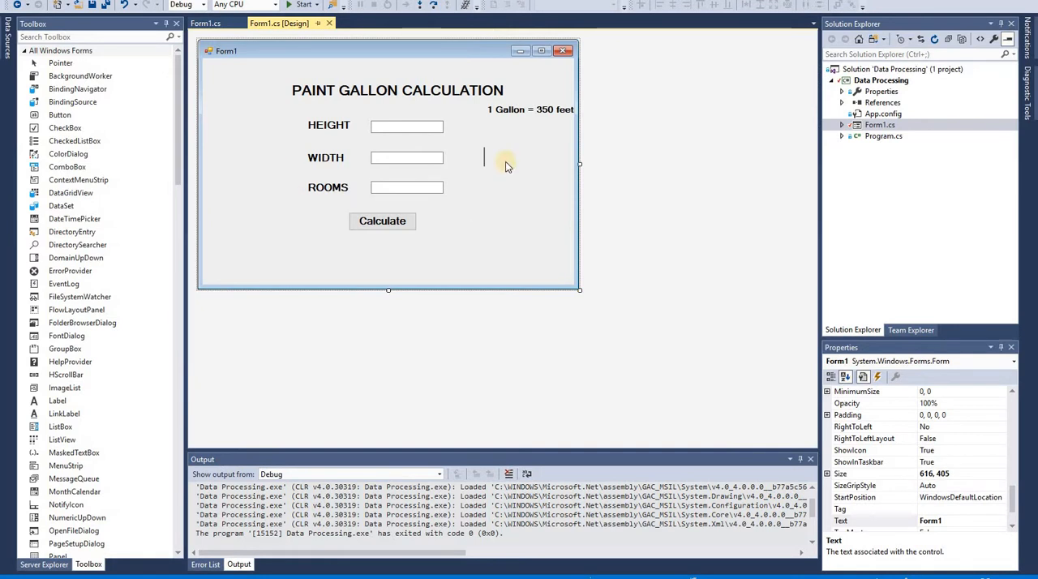
mouse_move(483, 129)
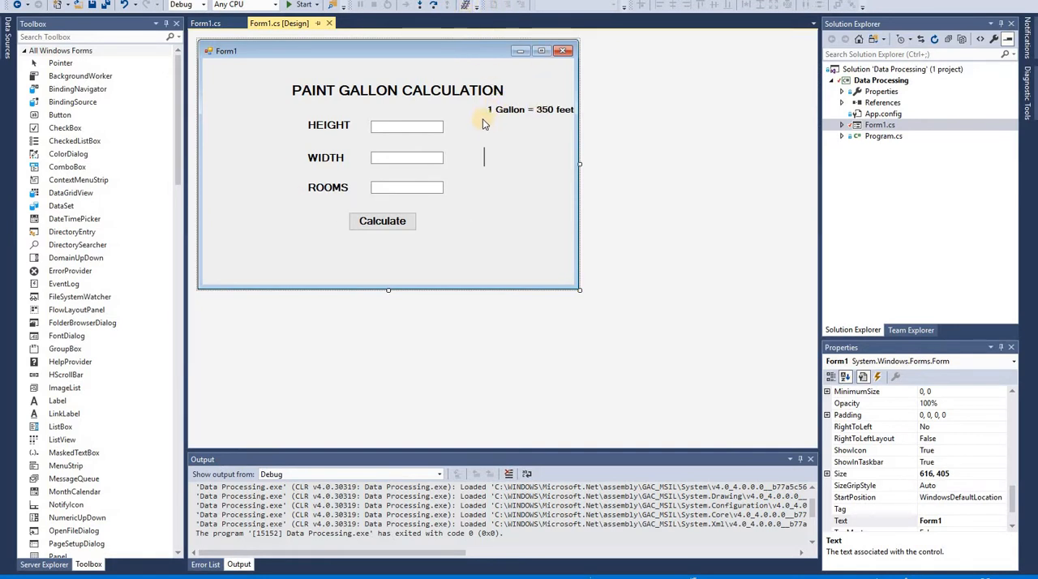
mouse_move(473, 178)
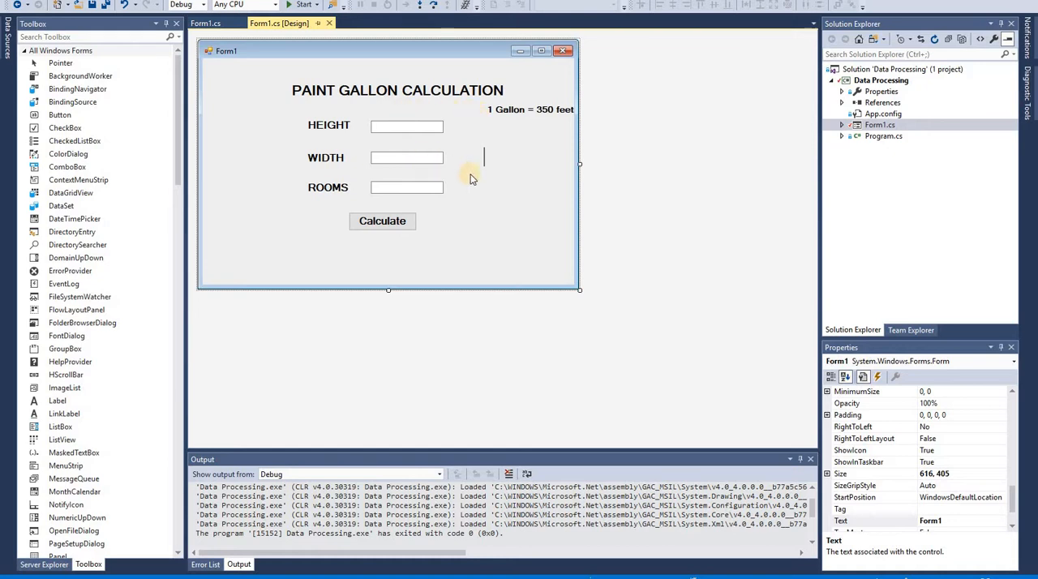
mouse_move(499, 152)
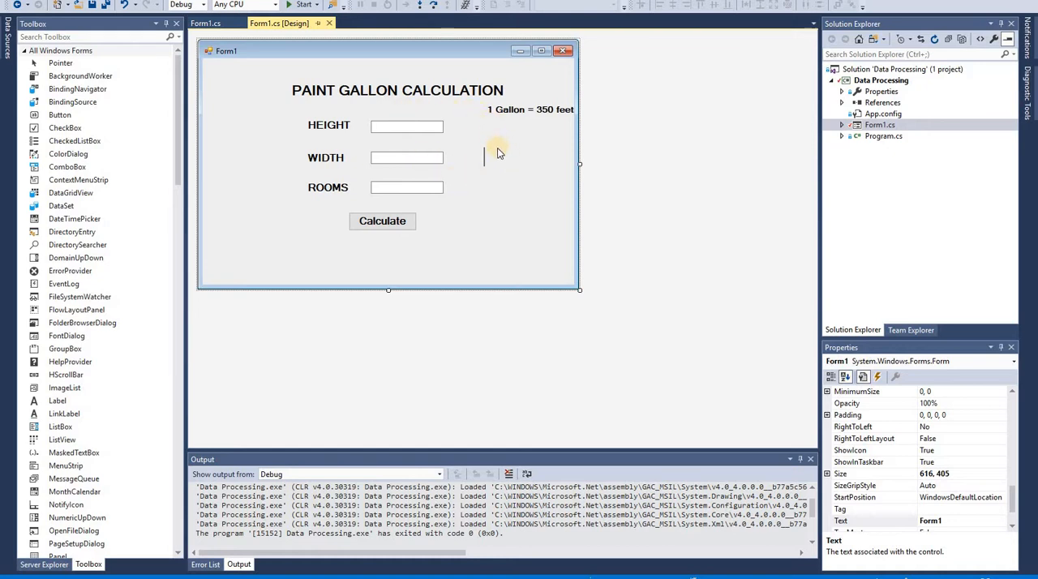
mouse_move(446, 153)
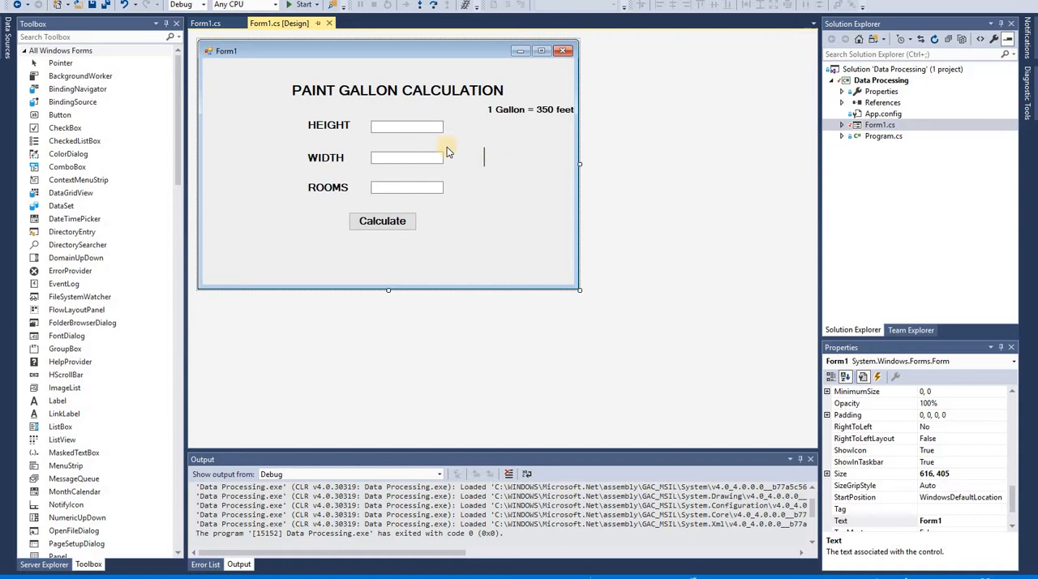
mouse_move(350, 210)
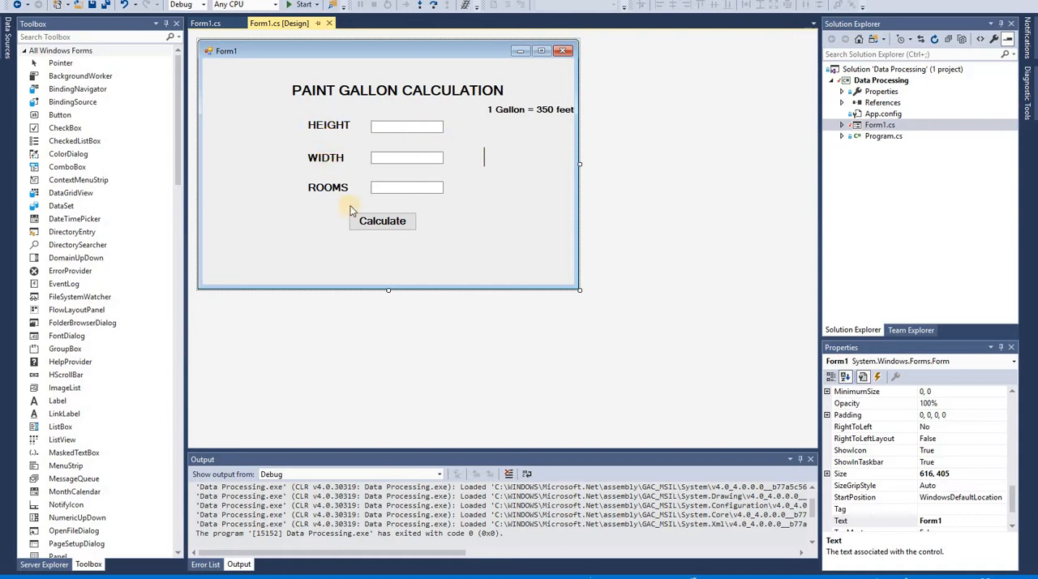
mouse_move(397, 104)
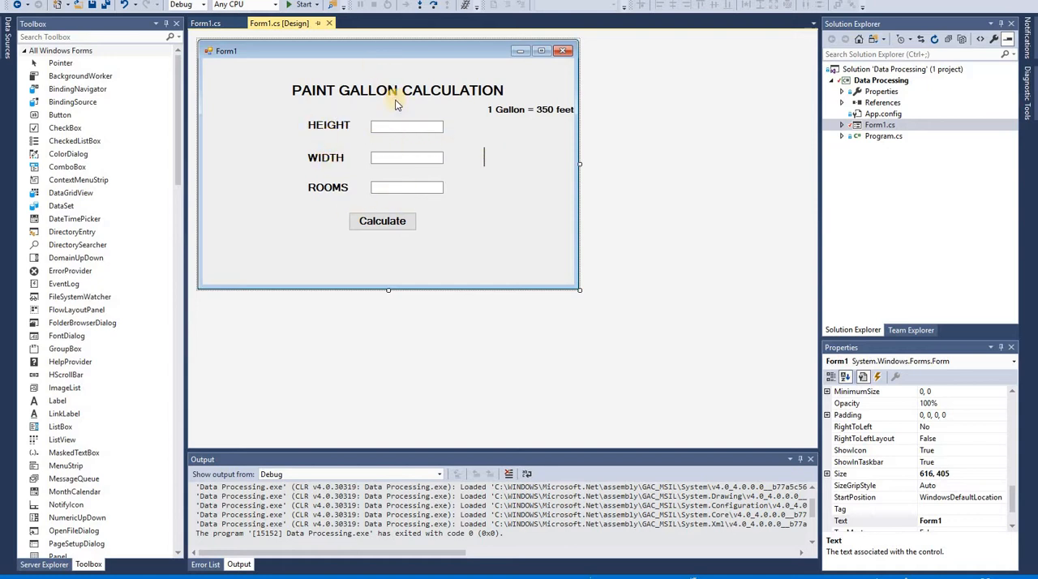
mouse_move(389, 128)
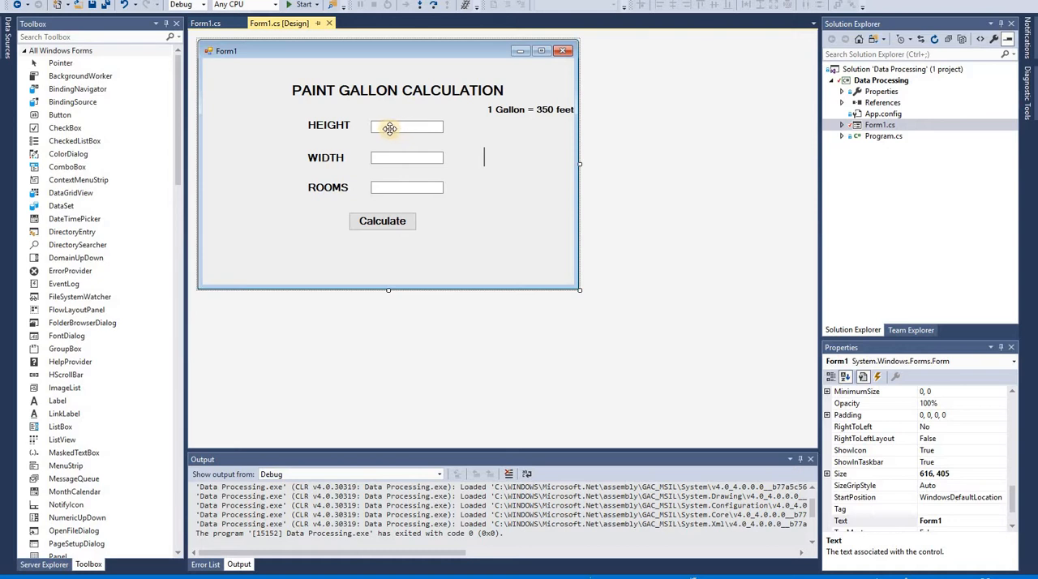
mouse_move(405, 158)
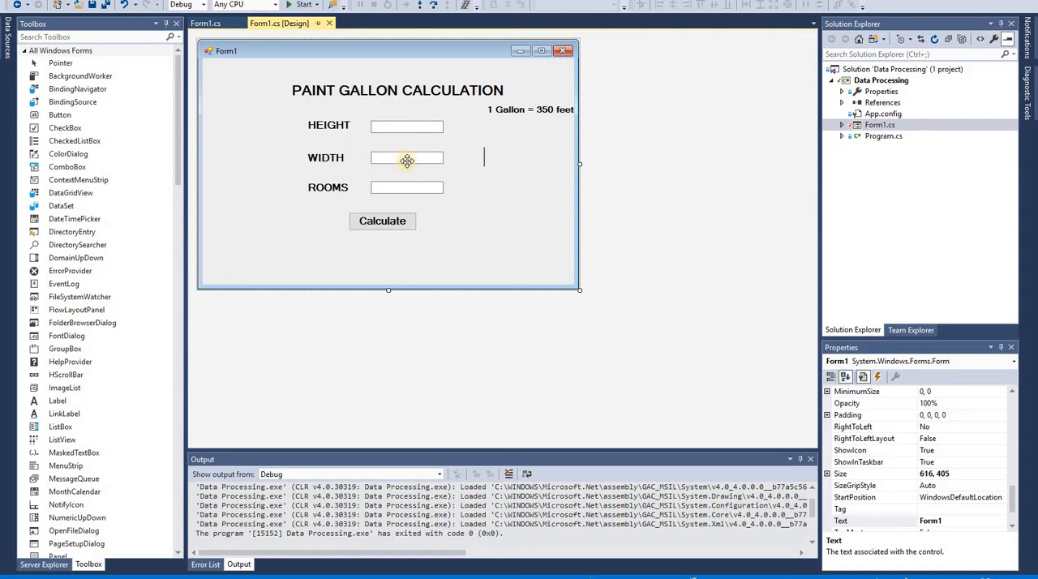
mouse_move(428, 189)
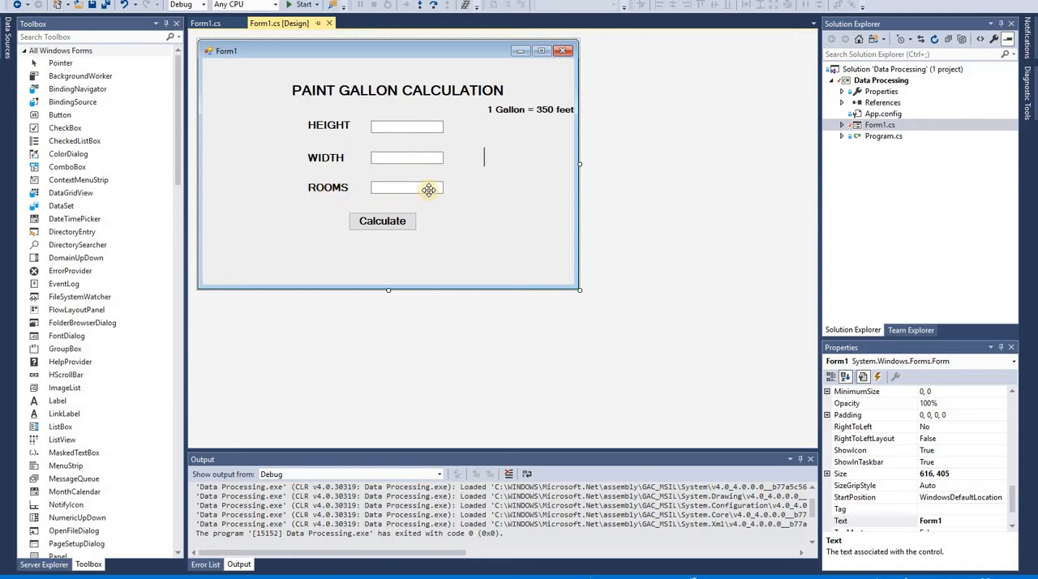
mouse_move(522, 181)
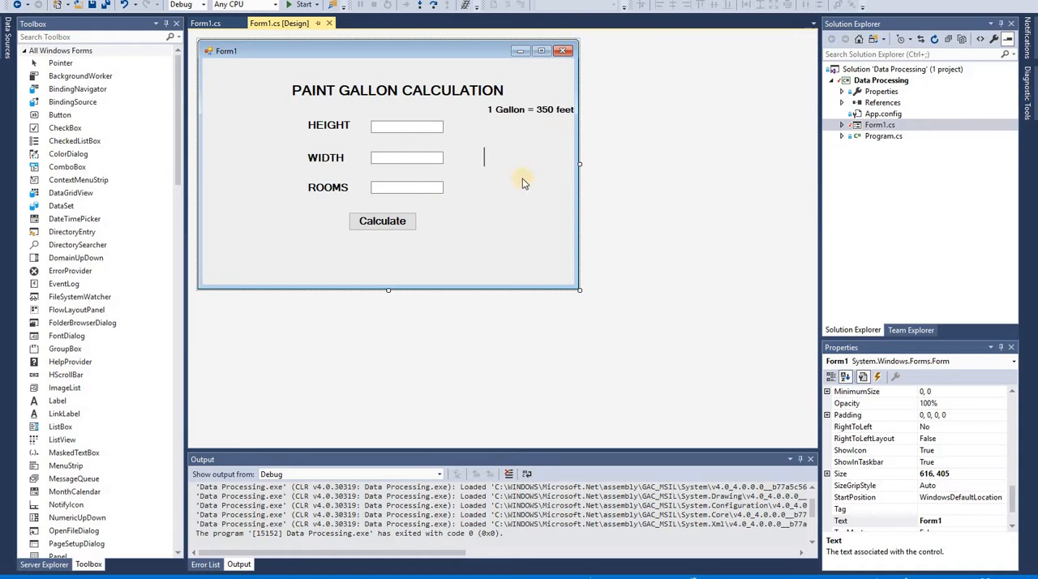
mouse_move(499, 165)
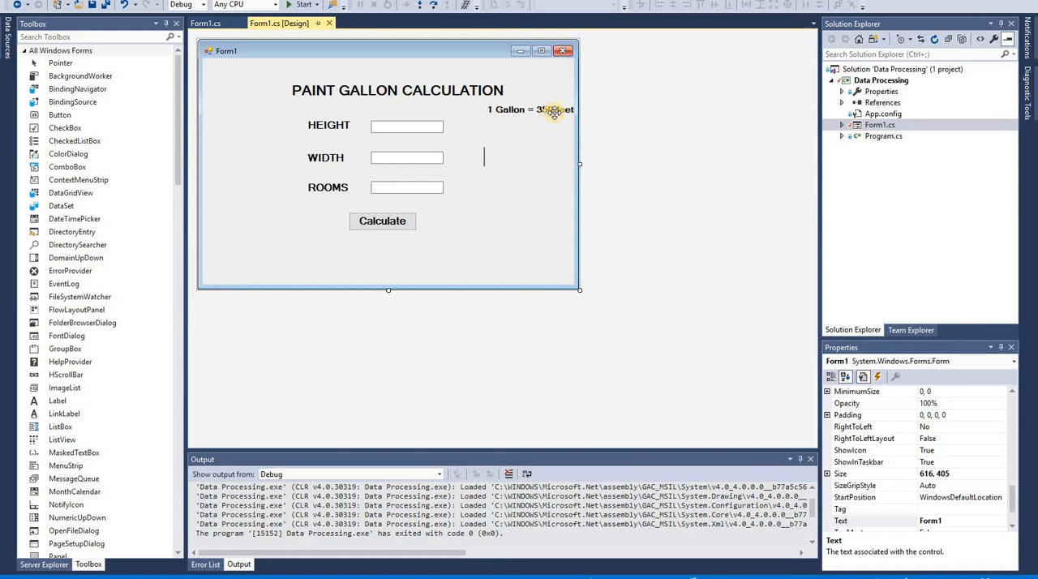
mouse_move(257, 99)
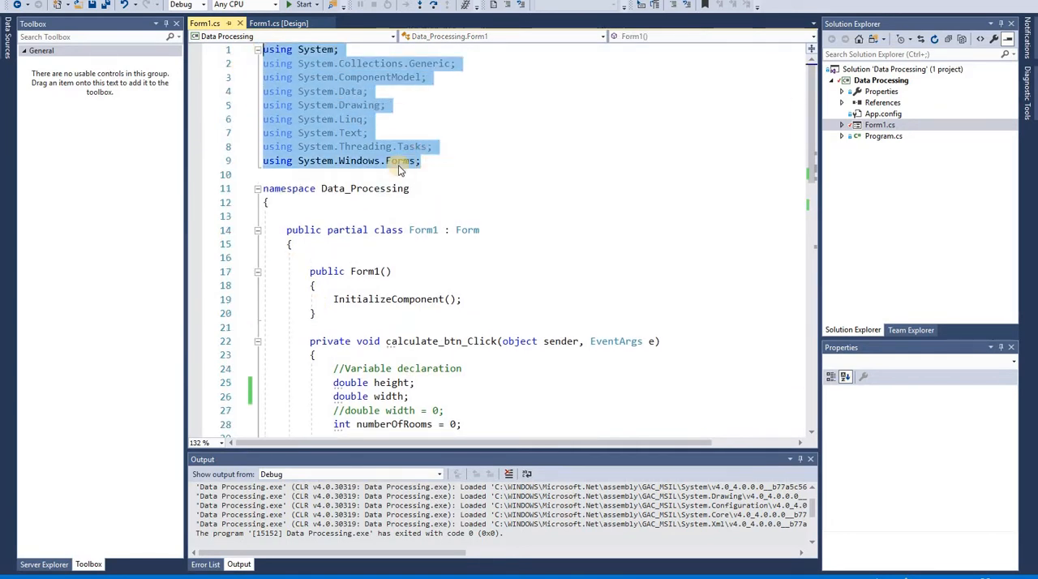
scroll("down", 3)
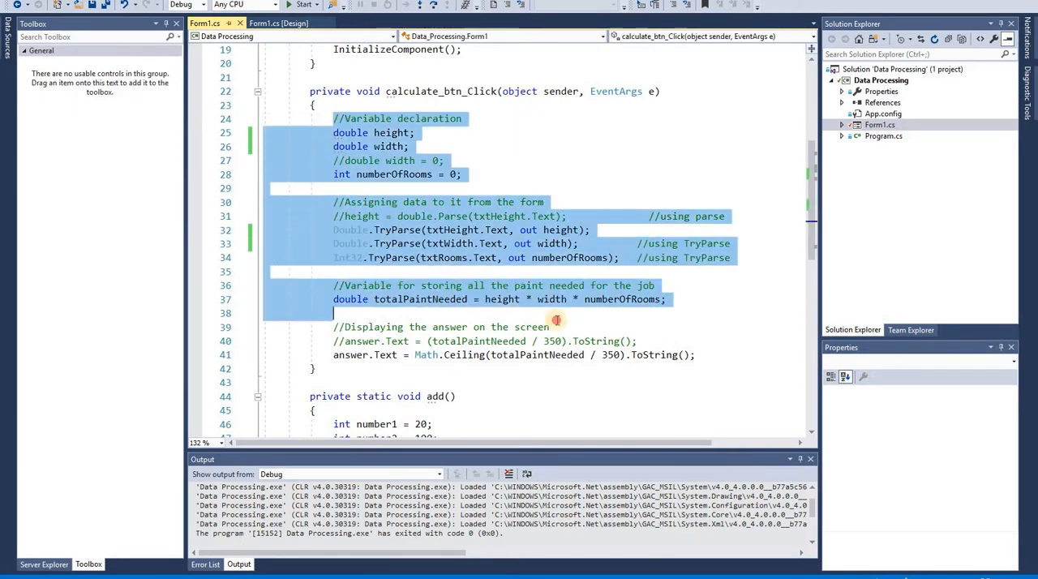
scroll("down", 3)
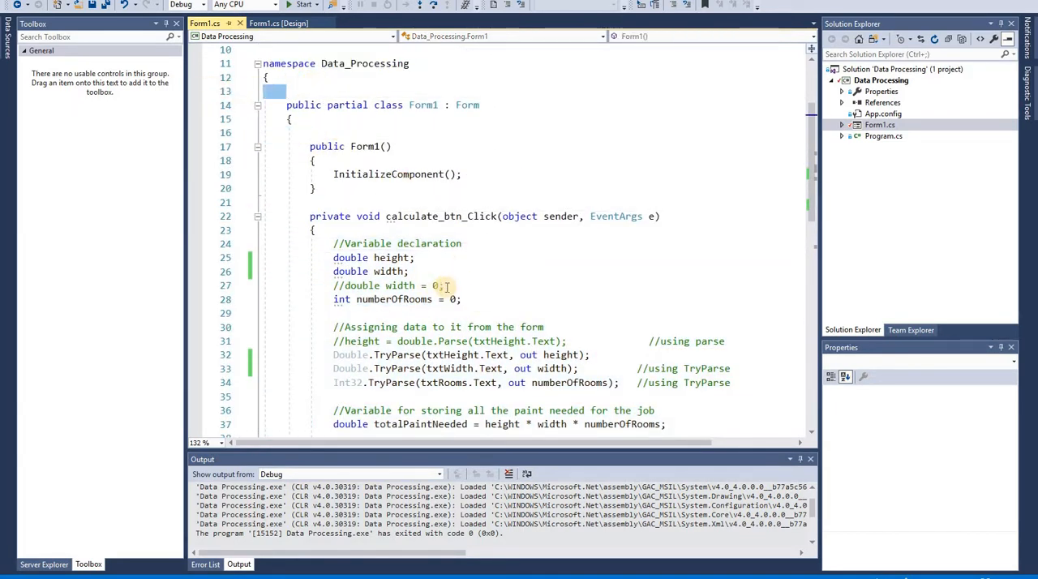
left_click(389, 285)
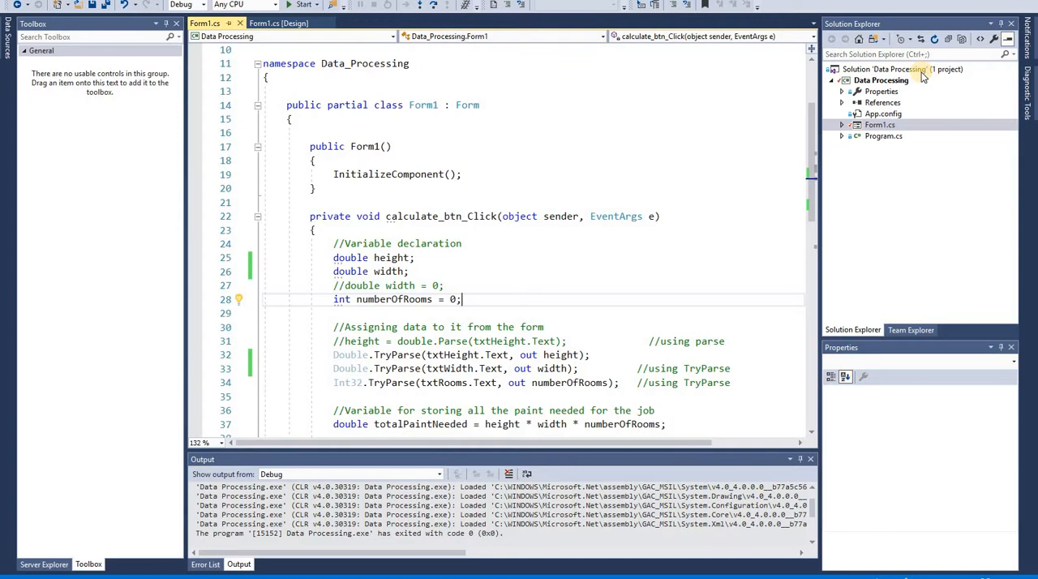
right_click(888, 68)
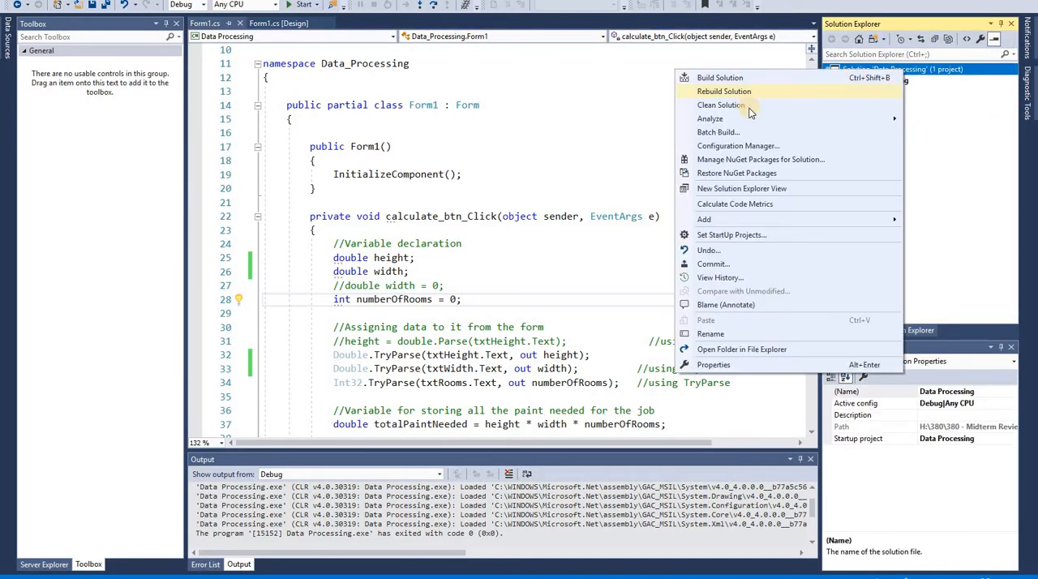
mouse_move(729, 91)
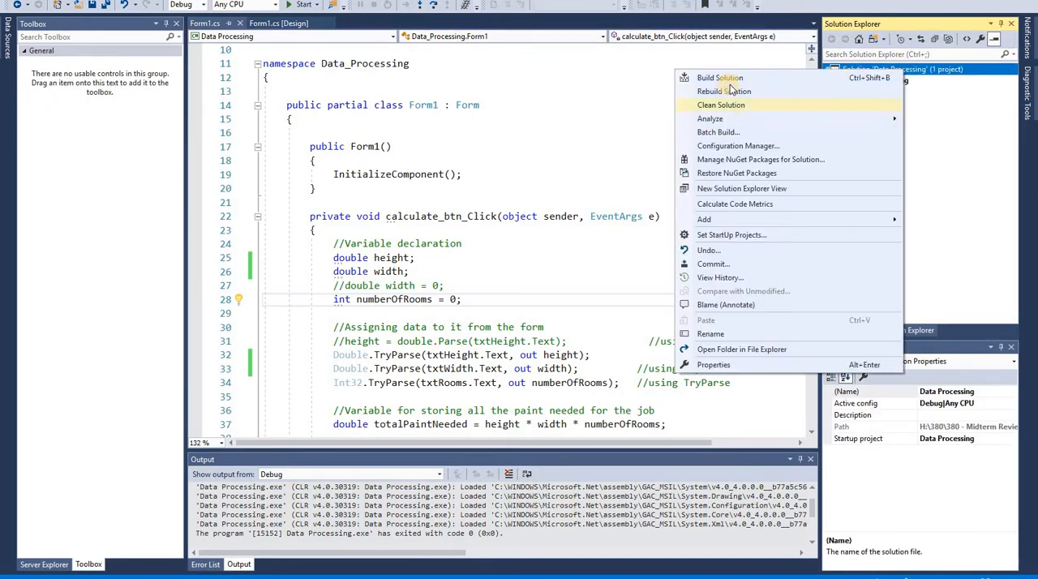
- Build the whole solution, reporting zero failures with the project up to date
left_click(720, 78)
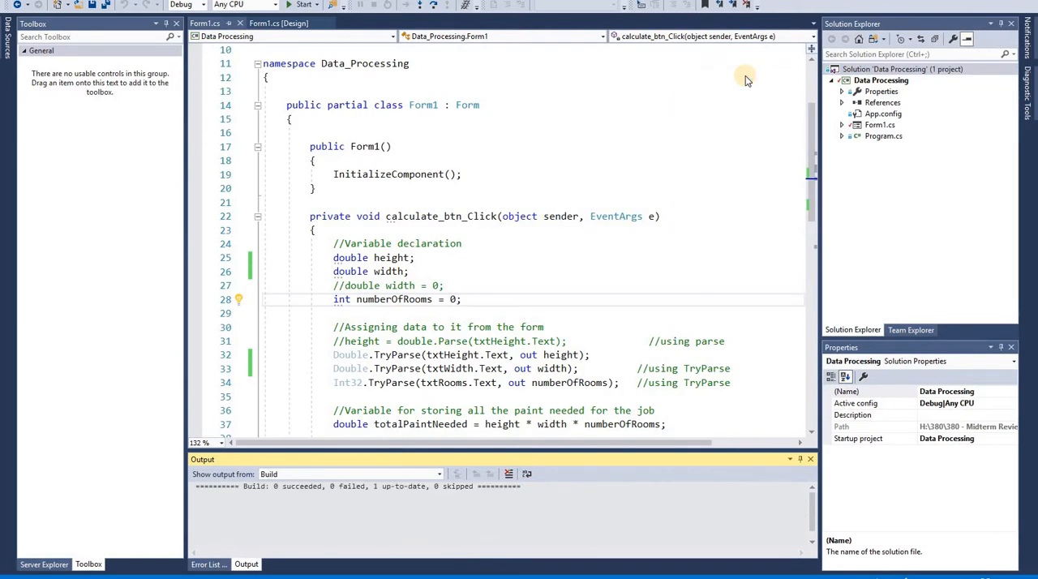
mouse_move(324, 114)
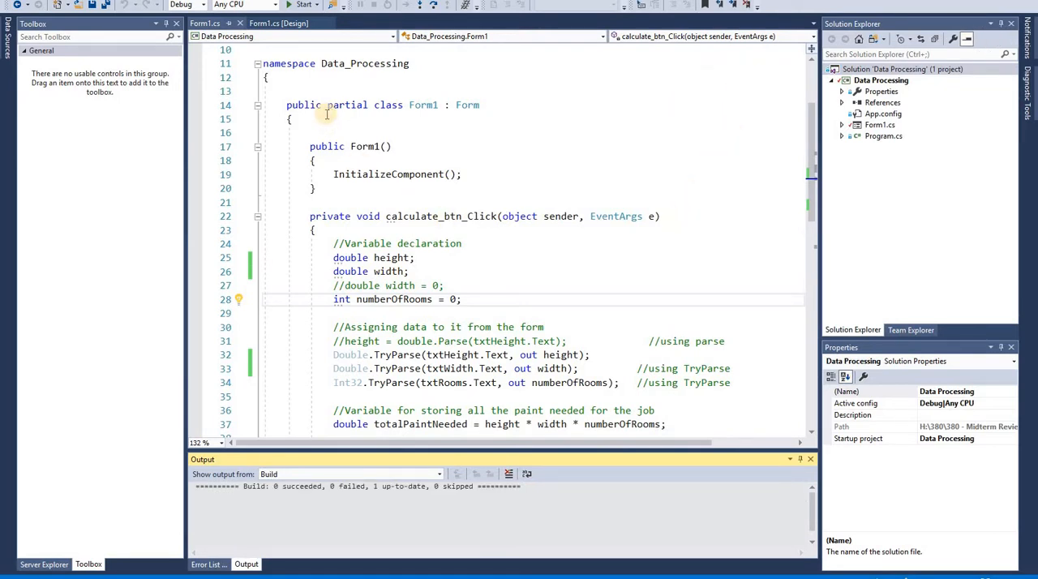
mouse_move(483, 178)
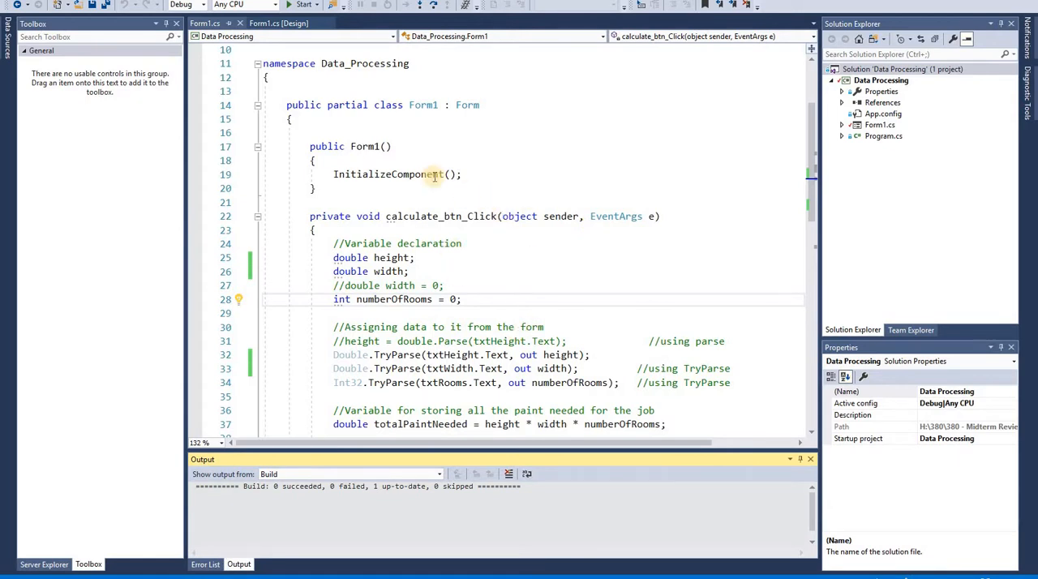
mouse_move(308, 130)
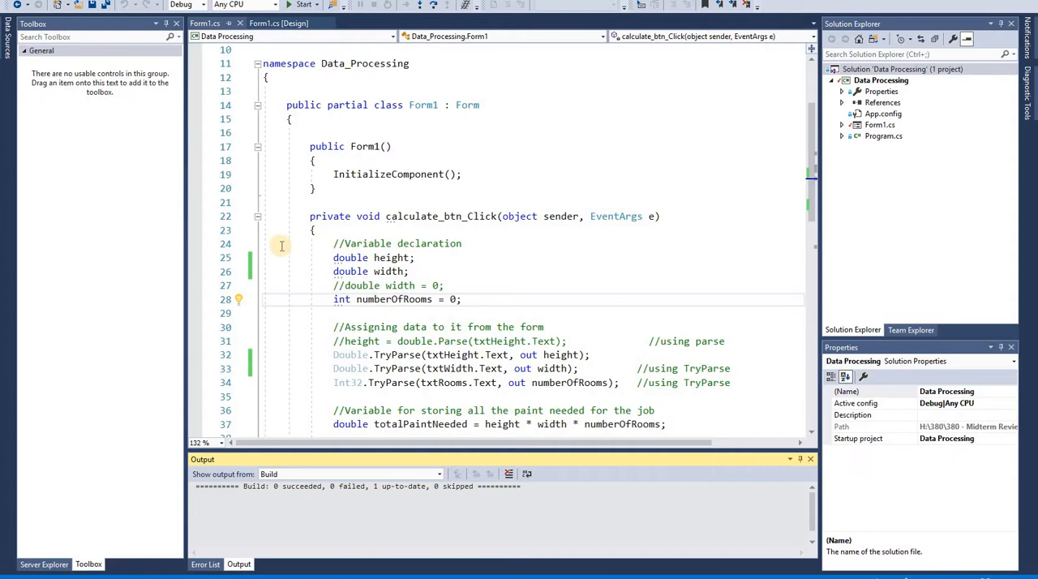
mouse_move(477, 244)
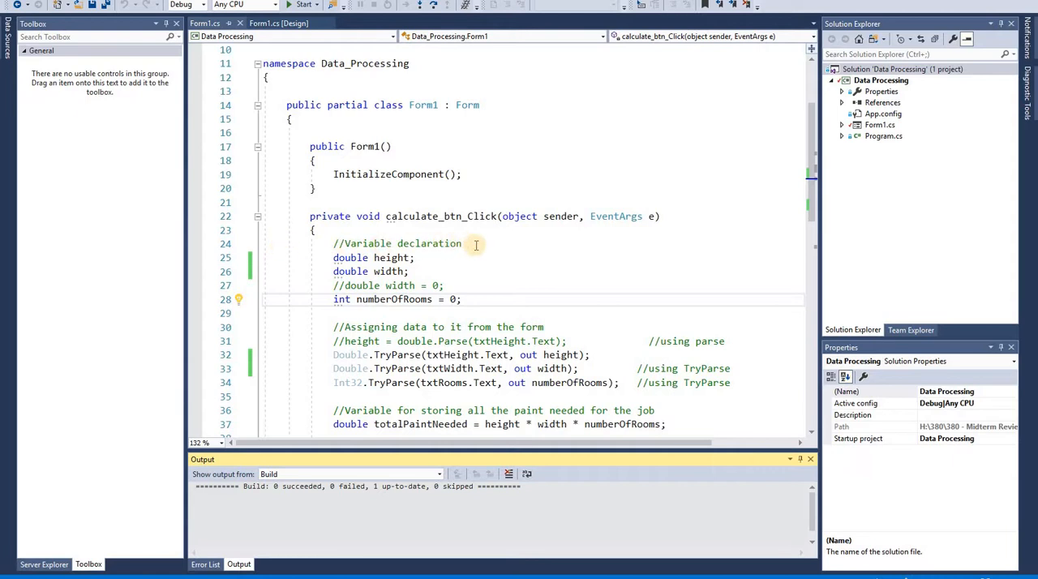
mouse_move(491, 301)
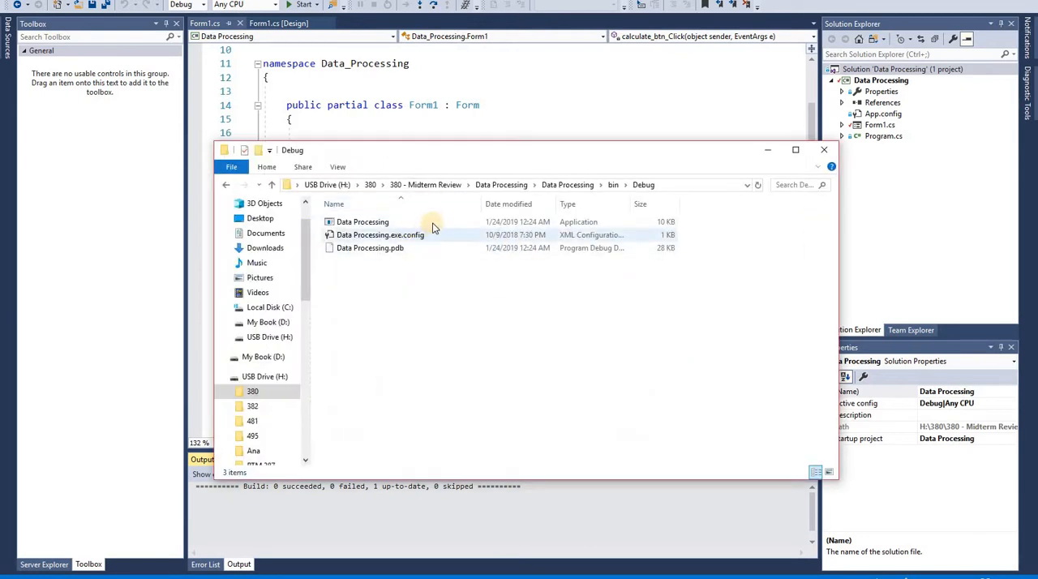
- Launch Data Processing.exe from the Debug folder, then bring up the solution's menu to clean it
left_click(363, 220)
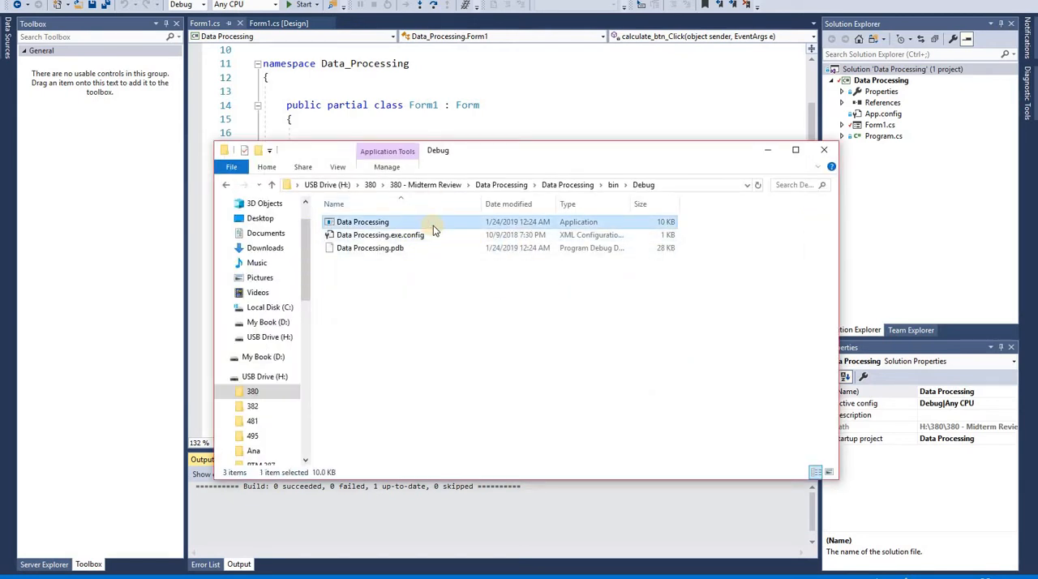
double_click(363, 220)
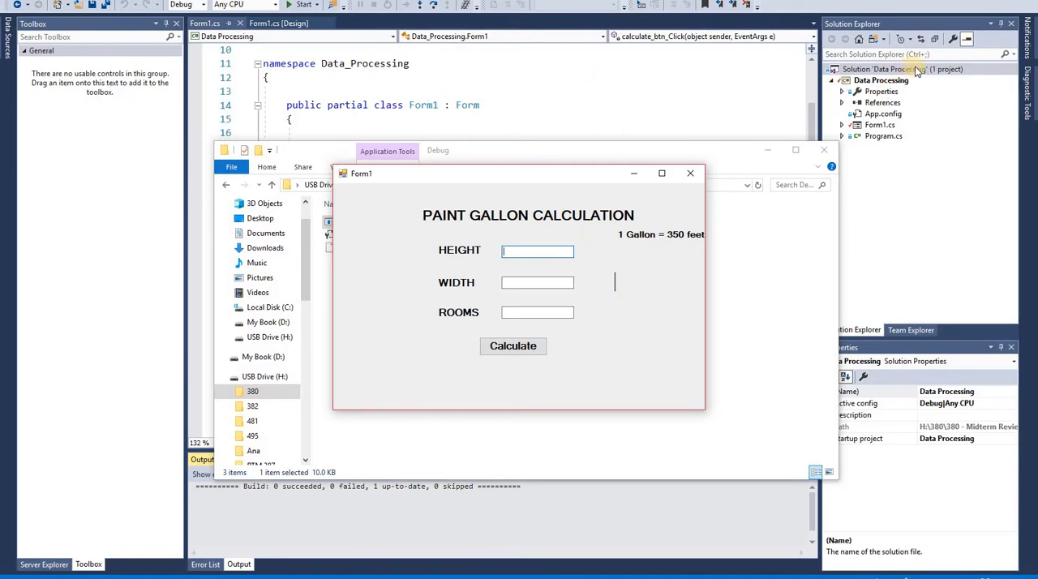
right_click(878, 68)
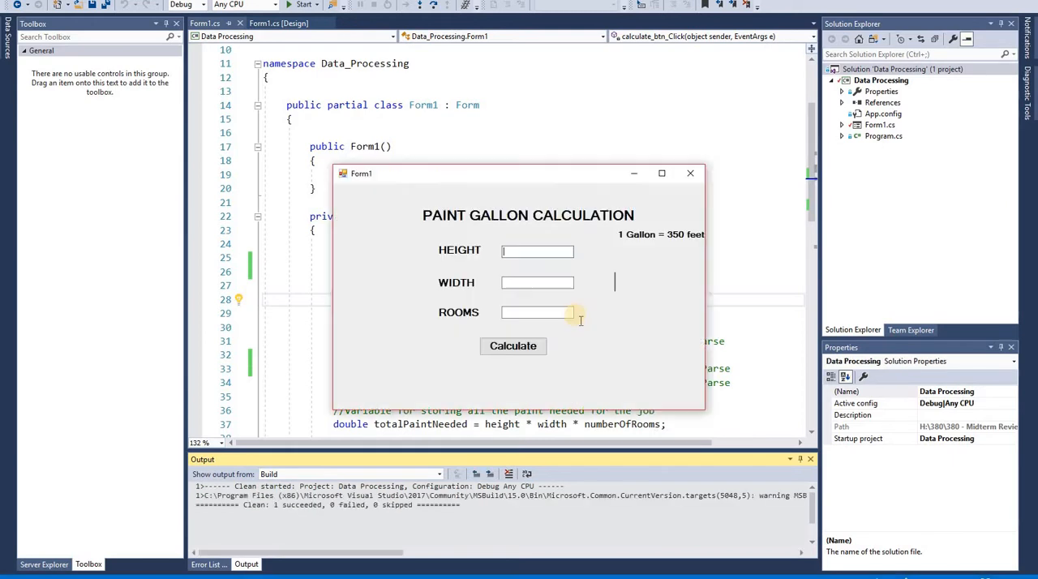
- Close the calculator and reopen the cleaned Debug folder holding only the application
left_click(691, 171)
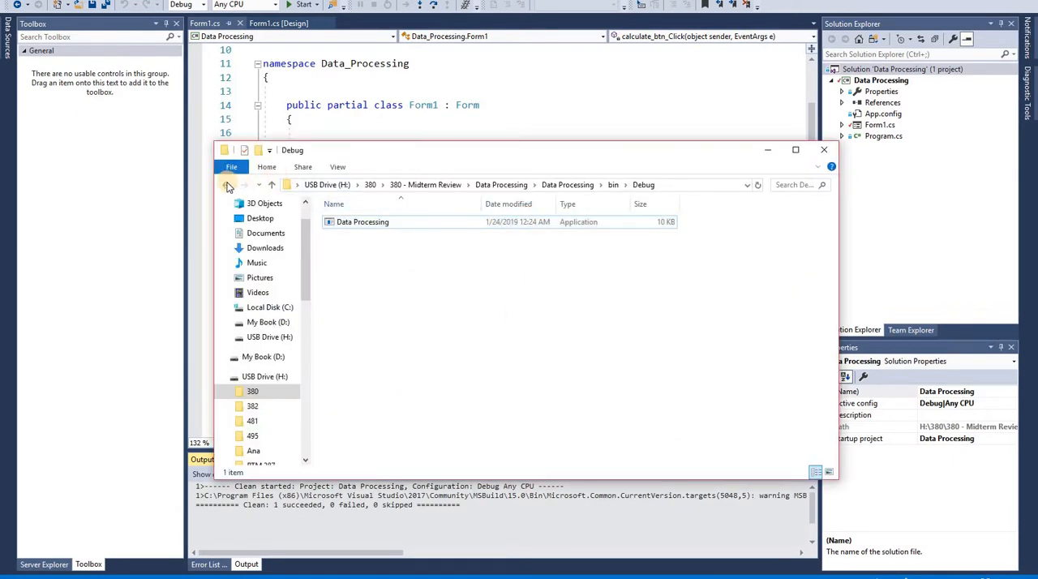
right_click(881, 79)
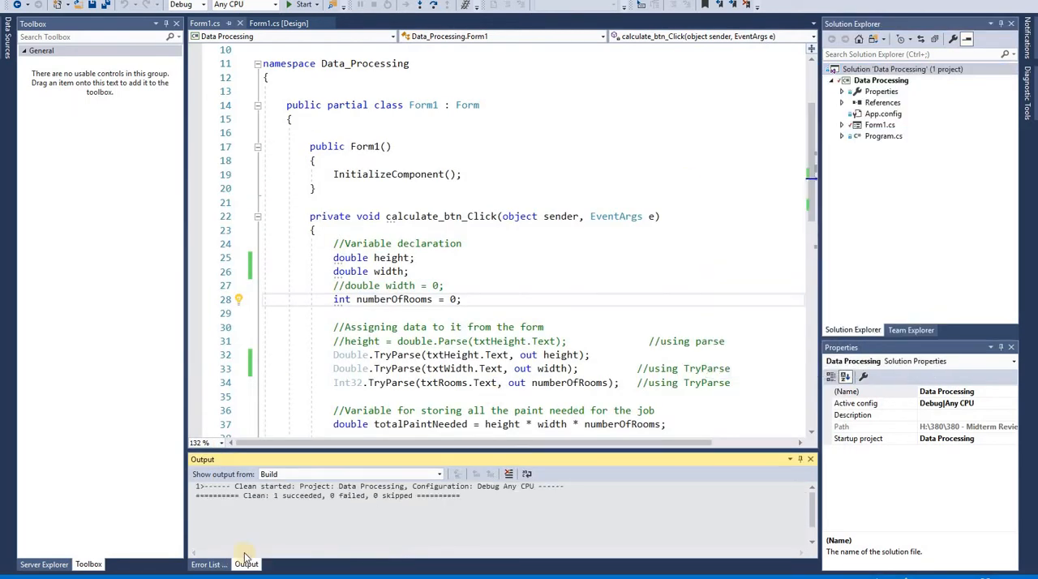
left_click(347, 221)
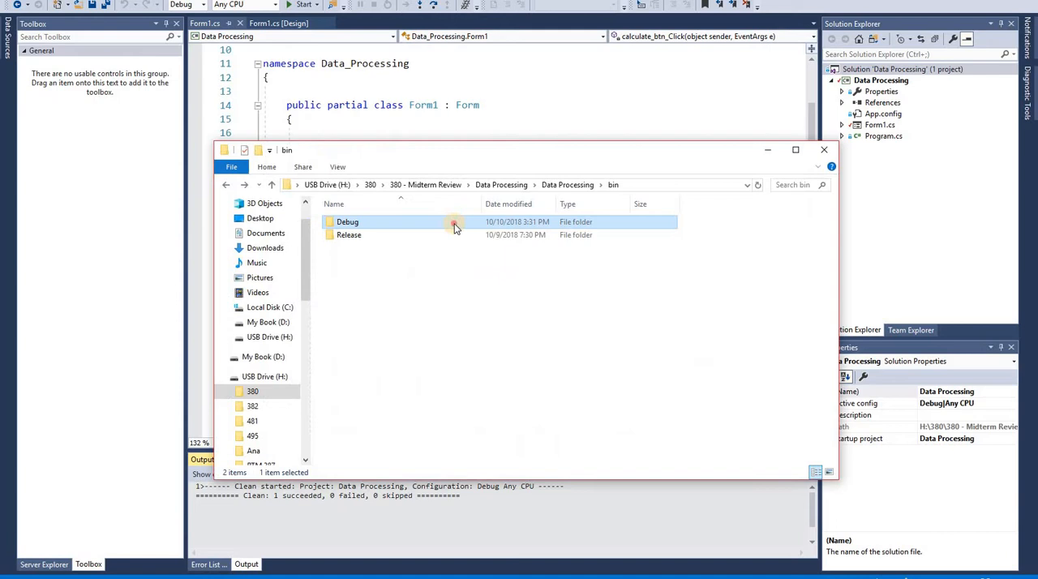
double_click(347, 221)
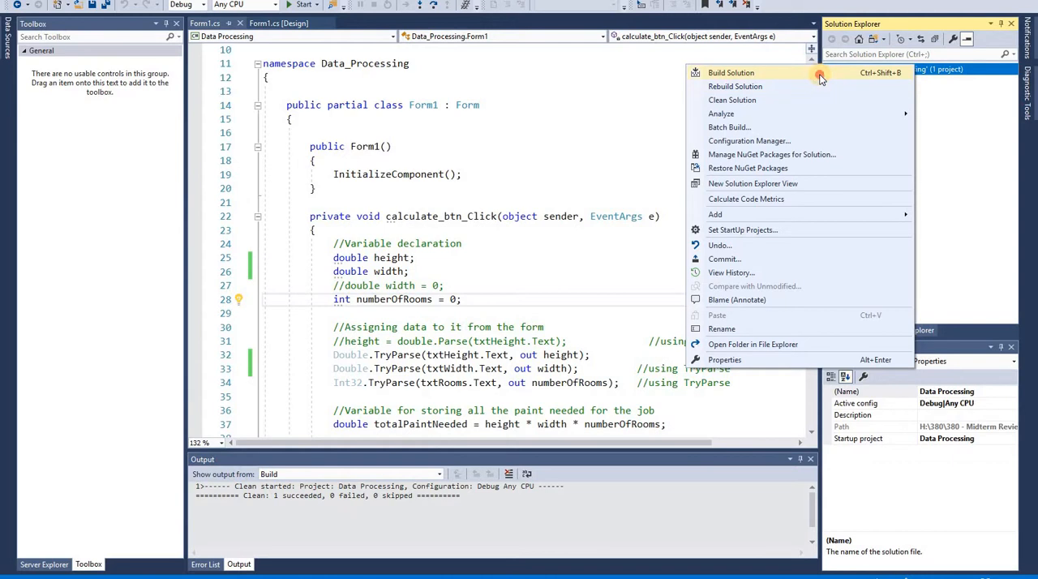
- Rebuild the solution and select the freshly built Data Processing.exe beside its config and pdb
left_click(730, 72)
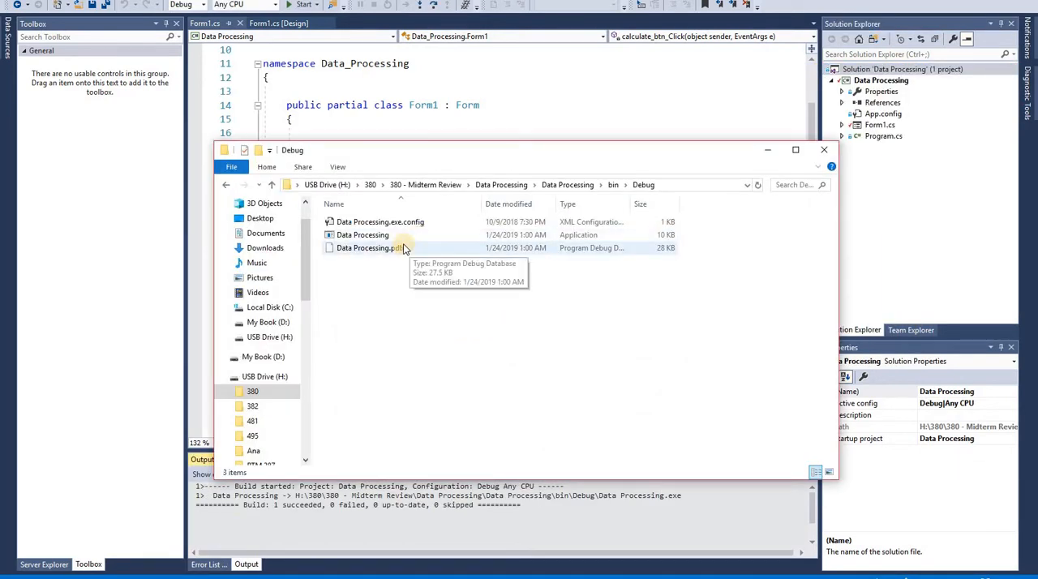
left_click(364, 234)
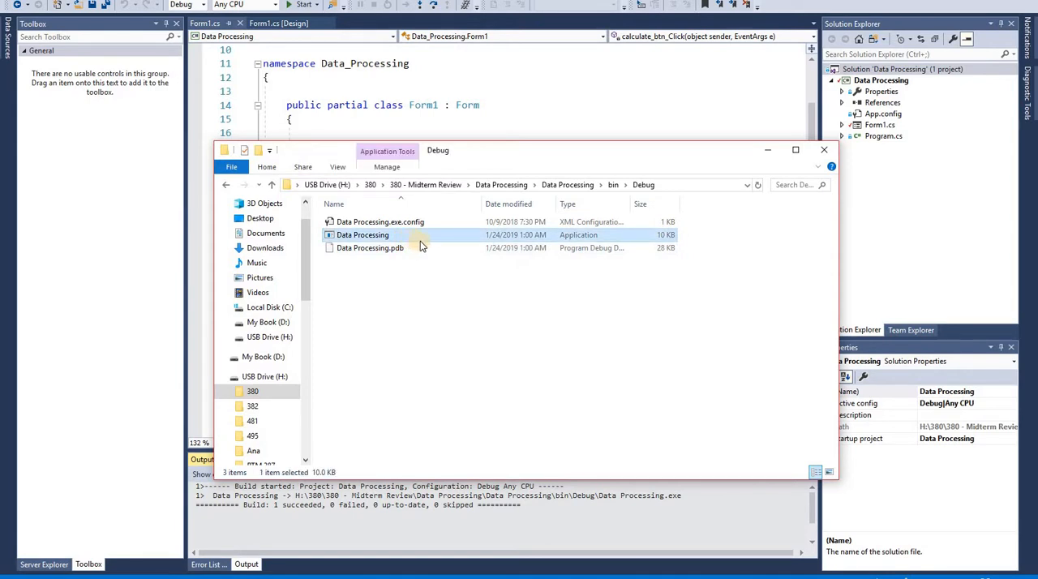
mouse_move(420, 246)
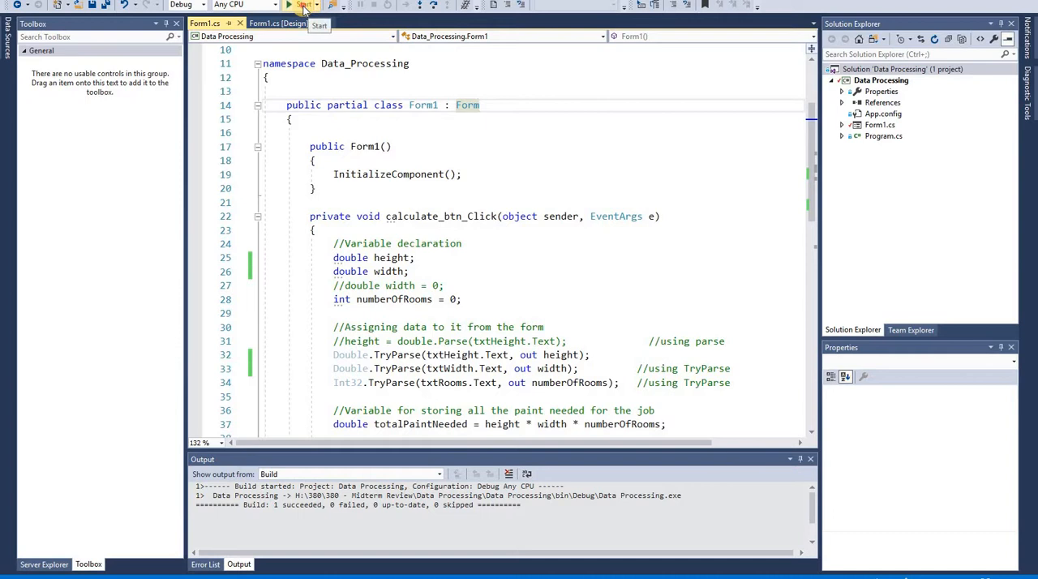
- Debug the calculator with height 8, width 5 and 20 rooms, giving 3 gallons
left_click(292, 5)
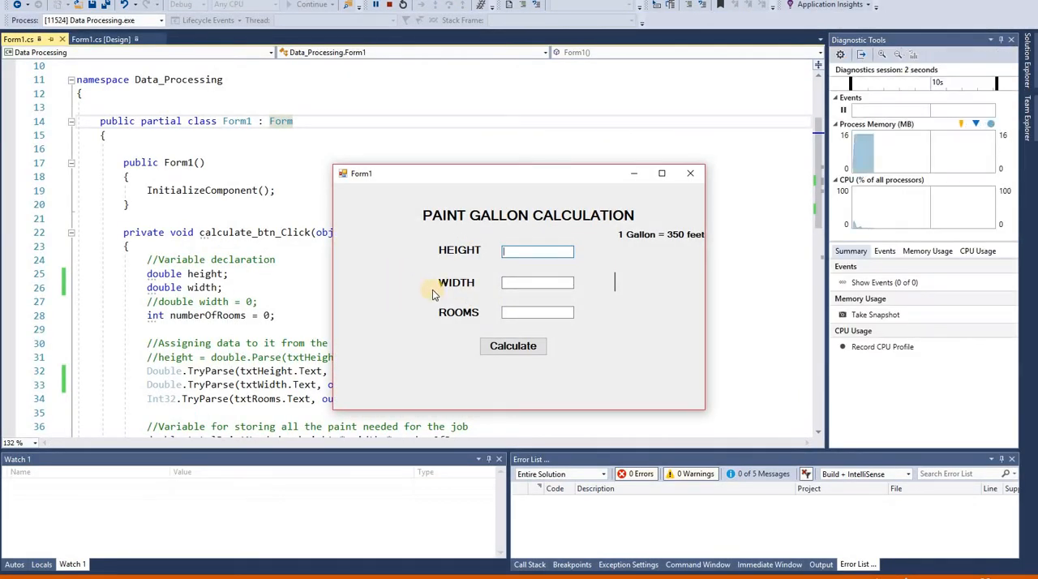
left_click(537, 250)
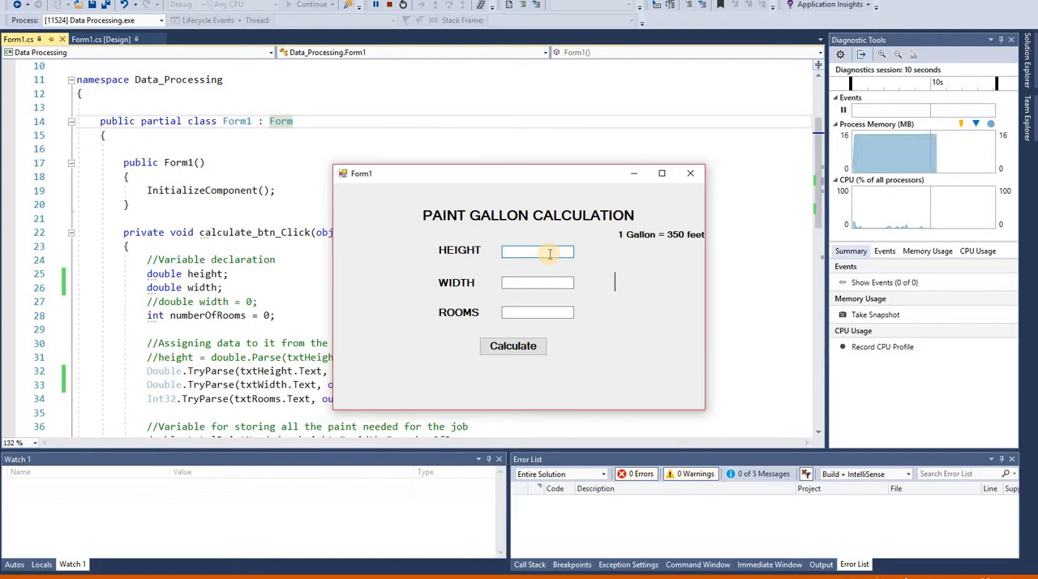
type("8")
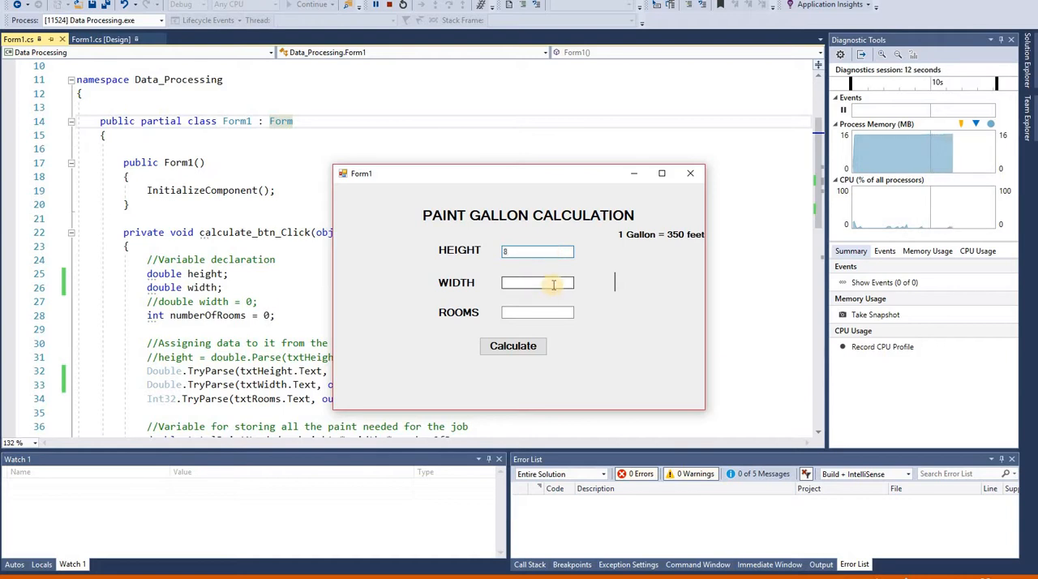
type("5")
left_click(537, 311)
type("20")
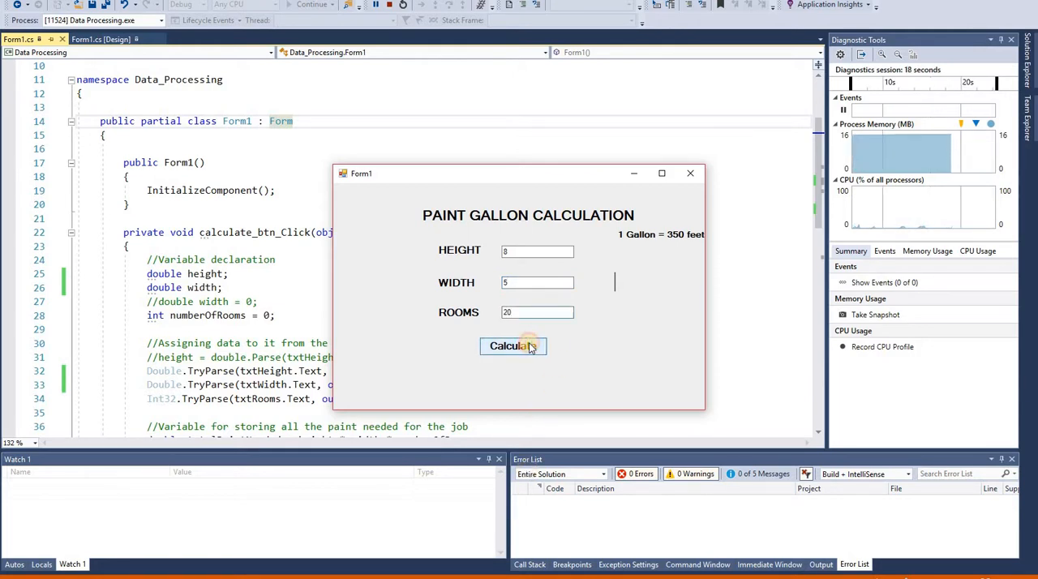
left_click(512, 346)
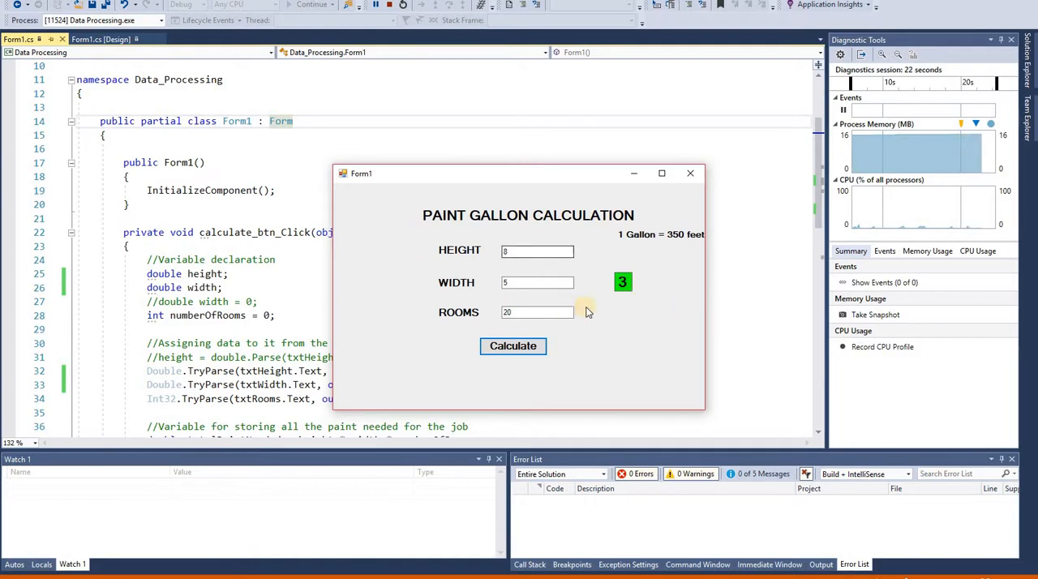
left_click(512, 347)
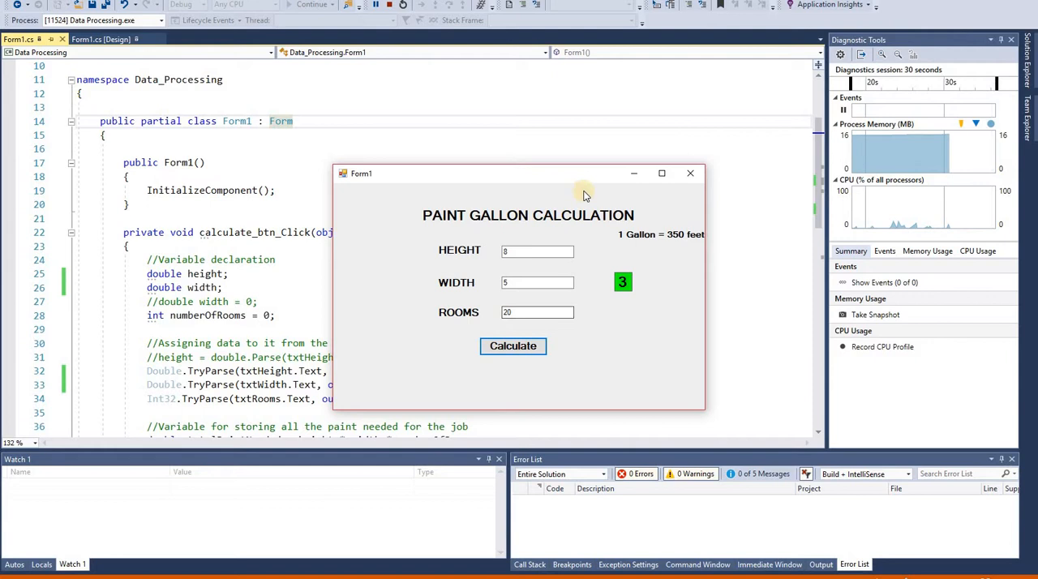
mouse_move(389, 9)
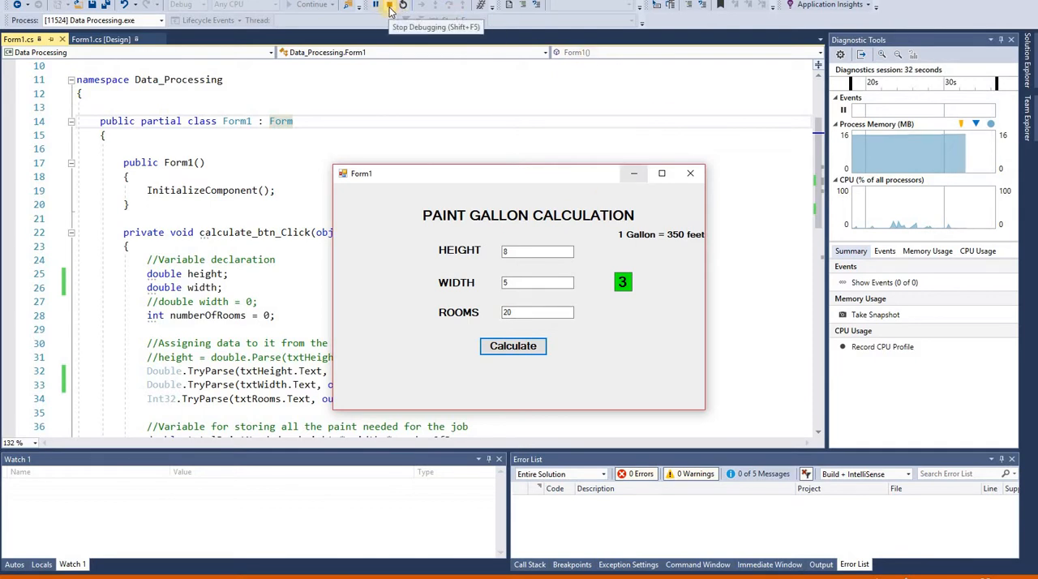
- Stop debugging and bring up the context menu of Data Processing.exe in the Debug folder
left_click(389, 5)
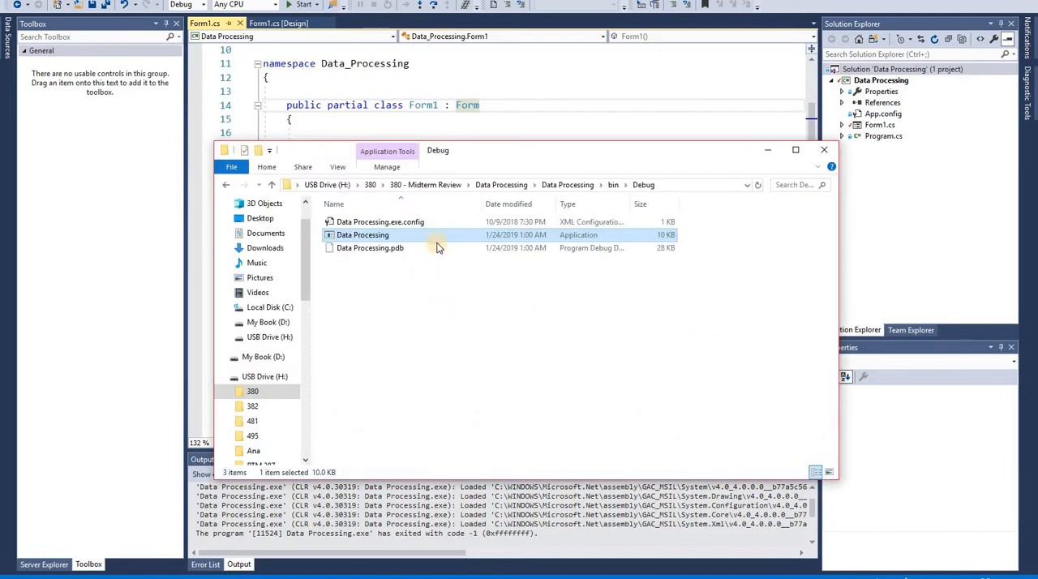
mouse_move(603, 240)
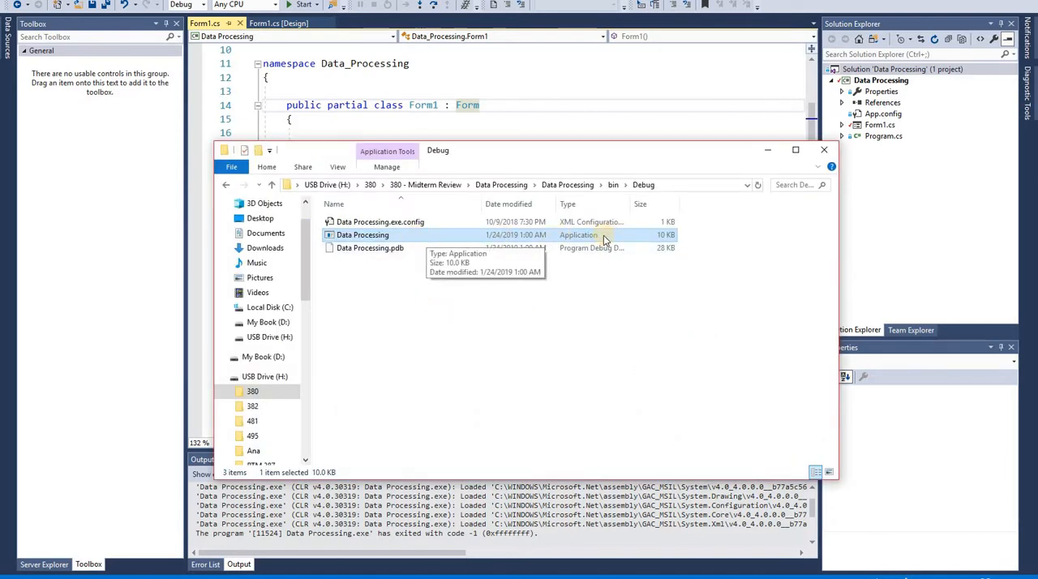
mouse_move(548, 236)
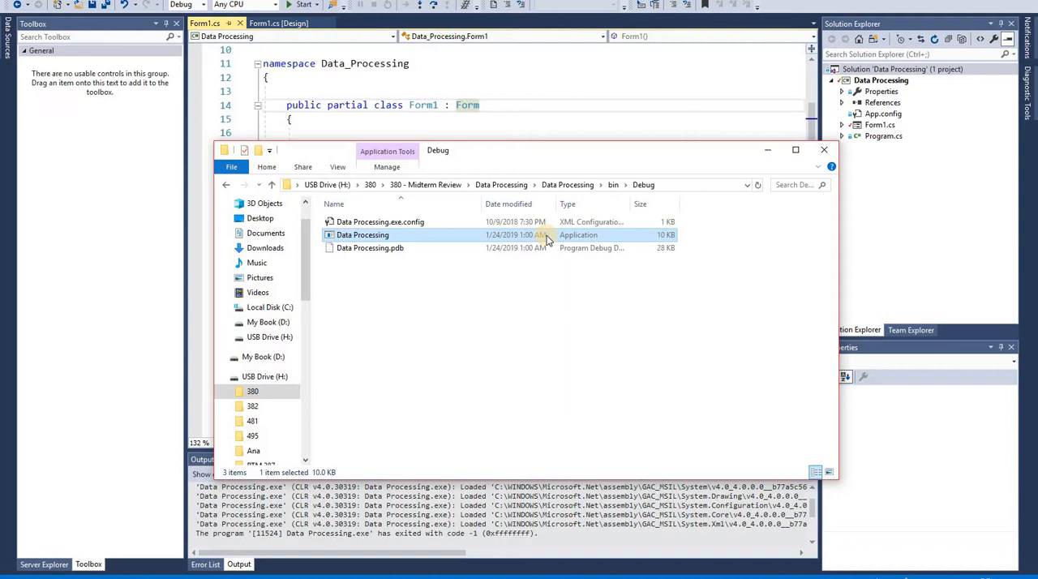
mouse_move(509, 237)
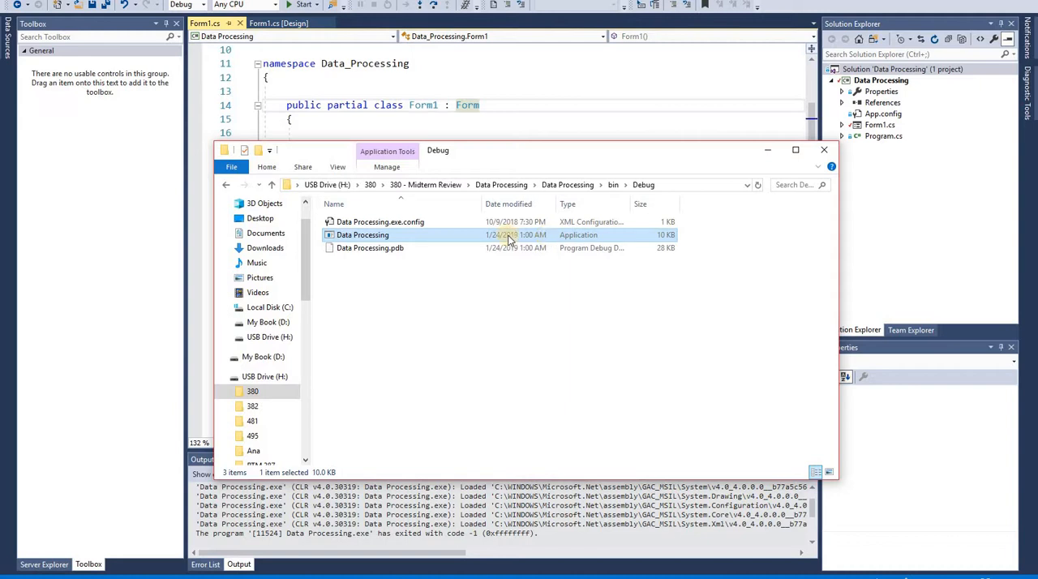
right_click(364, 234)
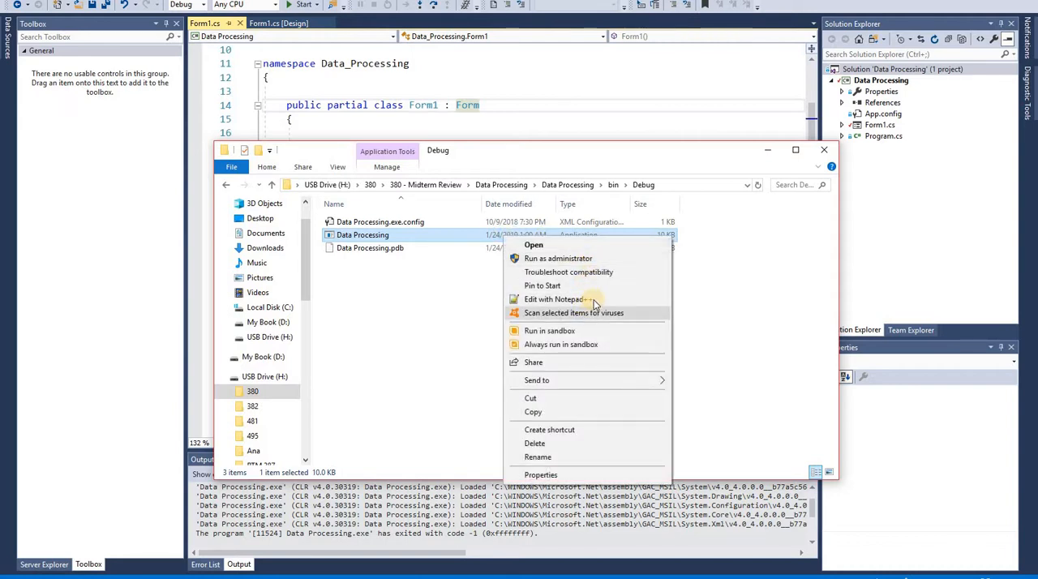
- View Data Processing.exe in Notepad++ as unreadable binary gibberish
left_click(553, 300)
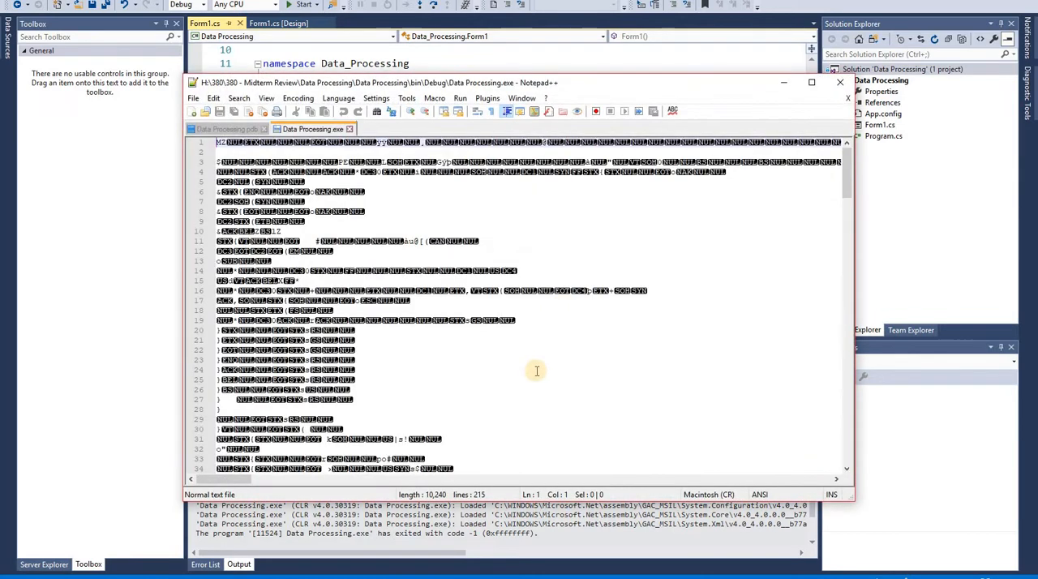
scroll("down", 3)
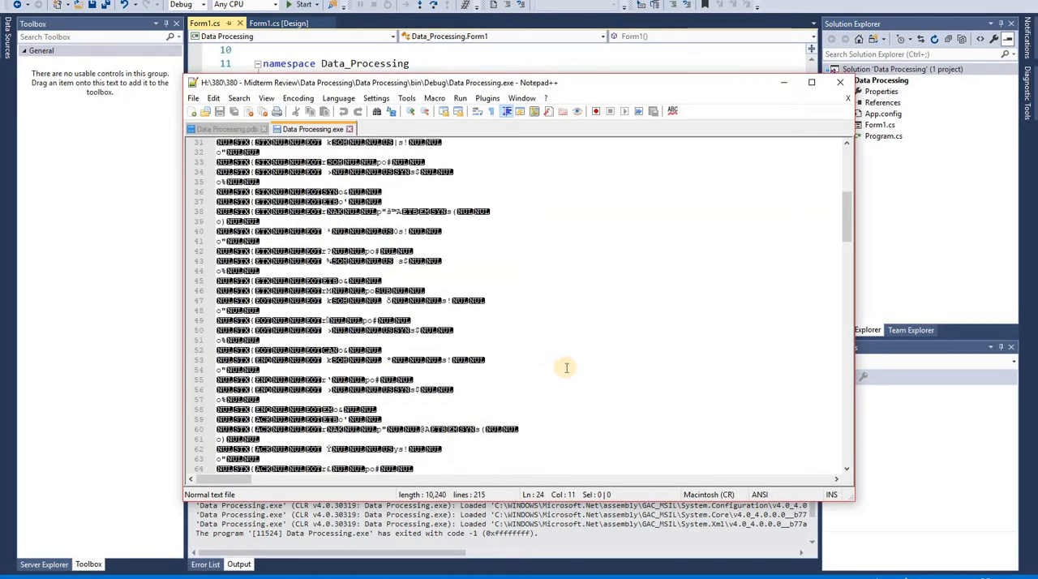
scroll("down", 3)
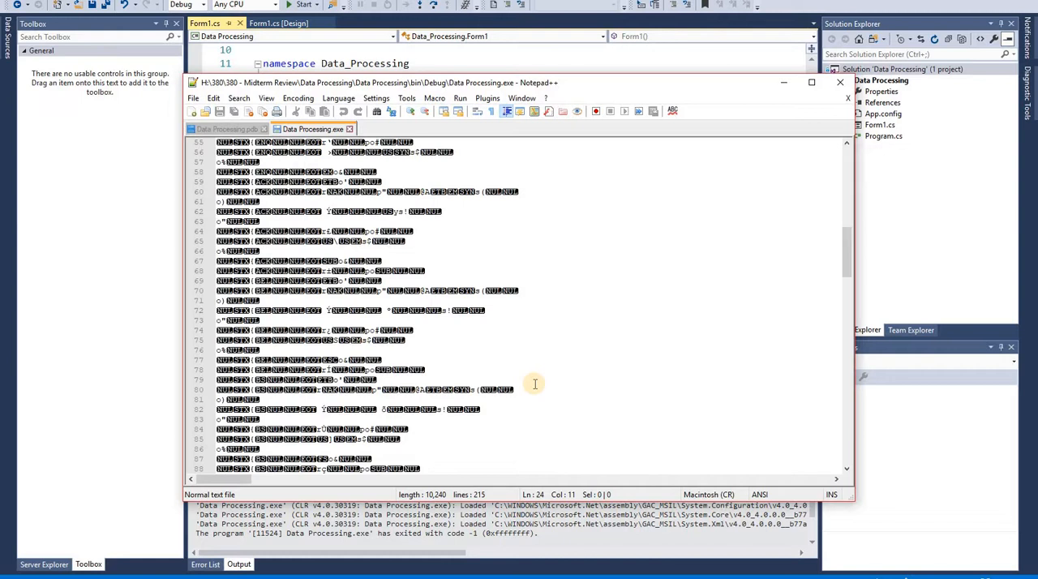
mouse_move(537, 398)
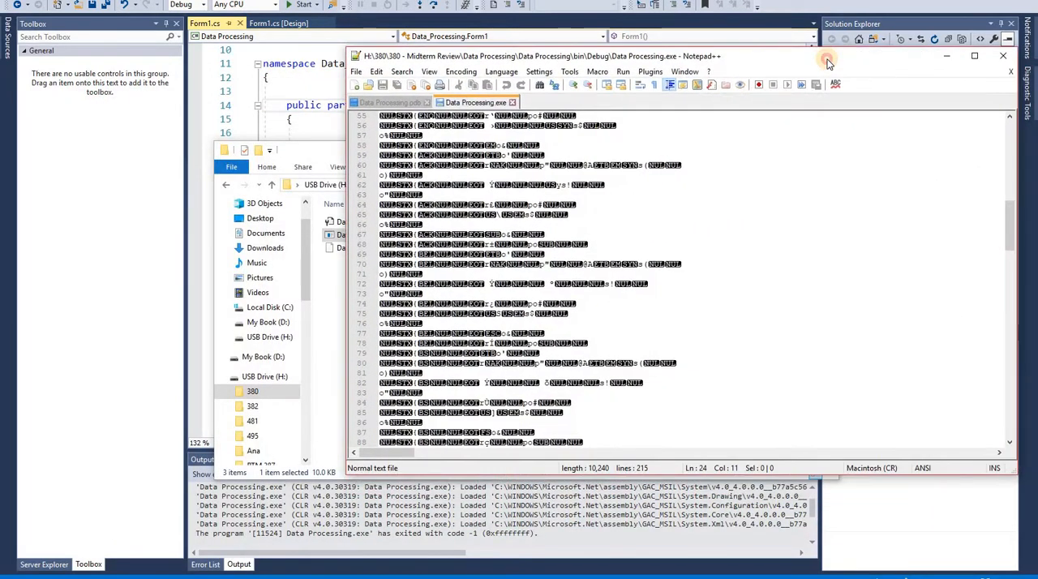
mouse_move(334, 311)
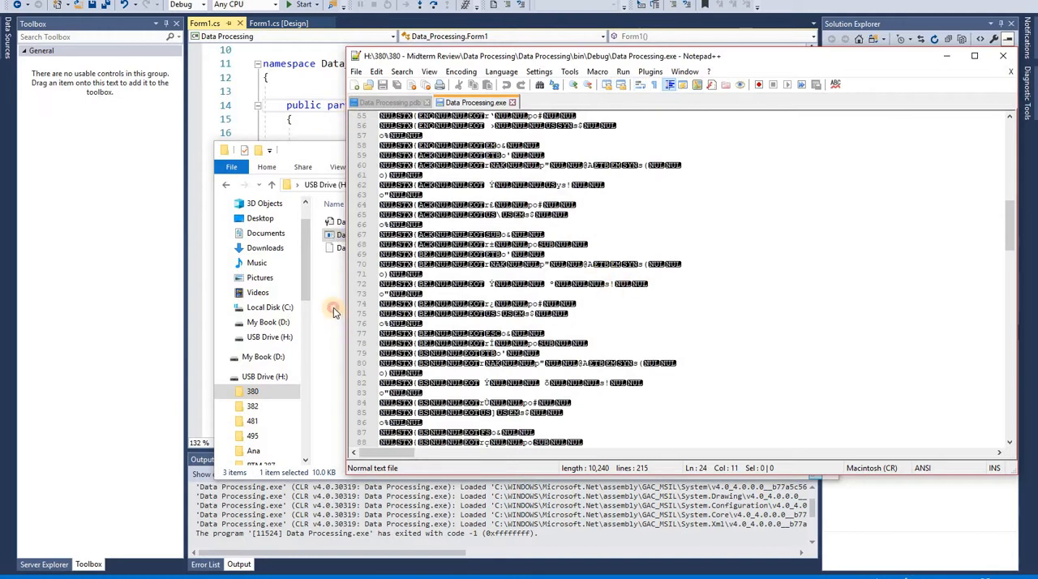
- From Google results for 'decompiler code', go to JetBrains' dotPeek .NET decompiler page
left_click(334, 311)
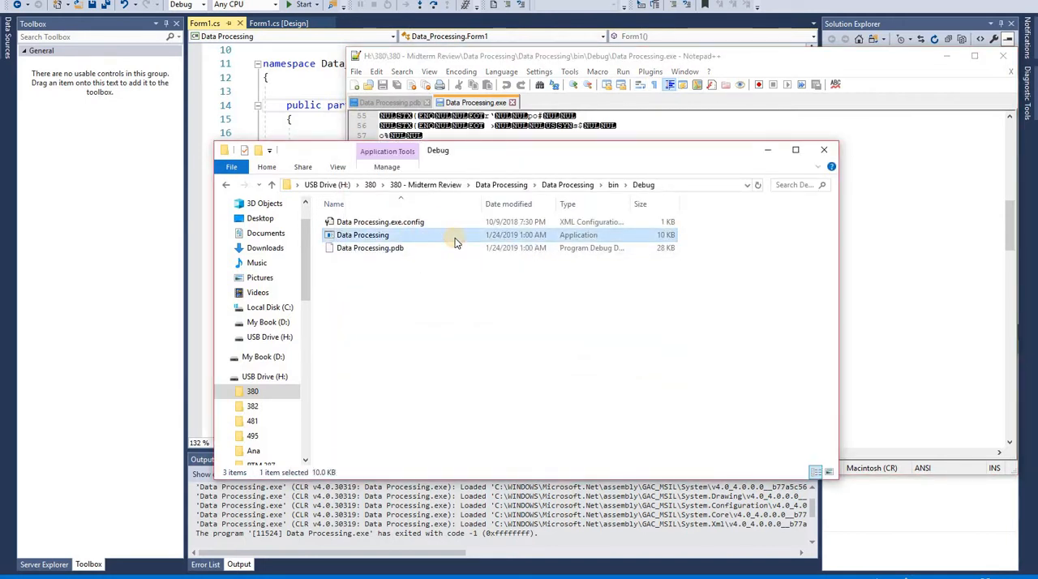
mouse_move(454, 242)
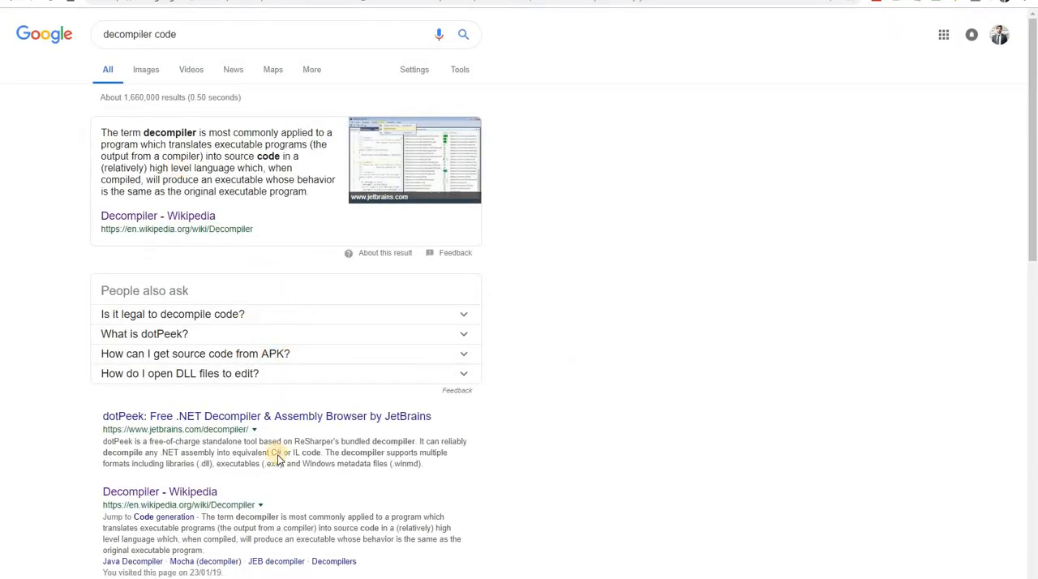
scroll("down", 3)
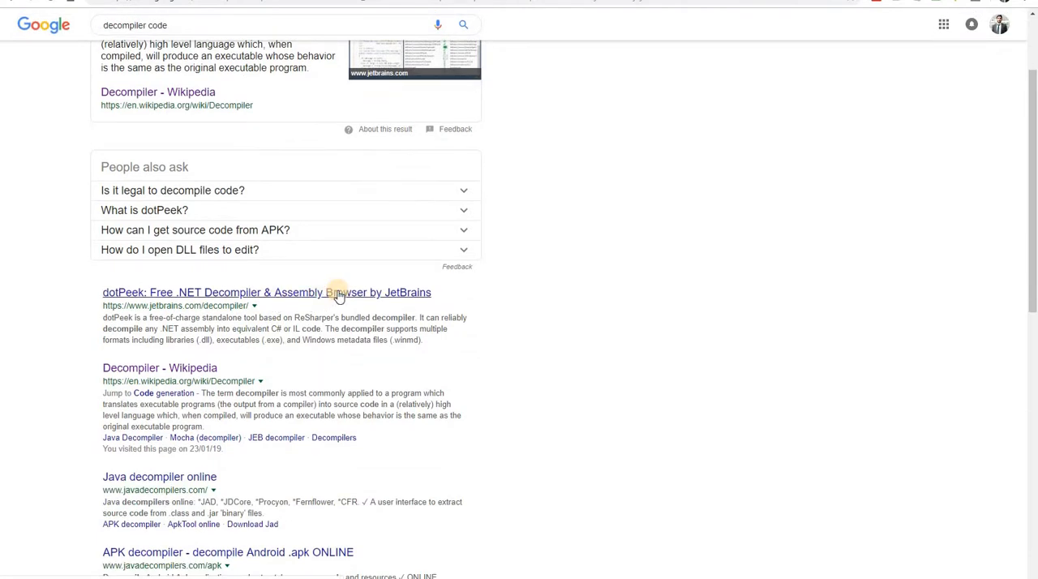
left_click(266, 292)
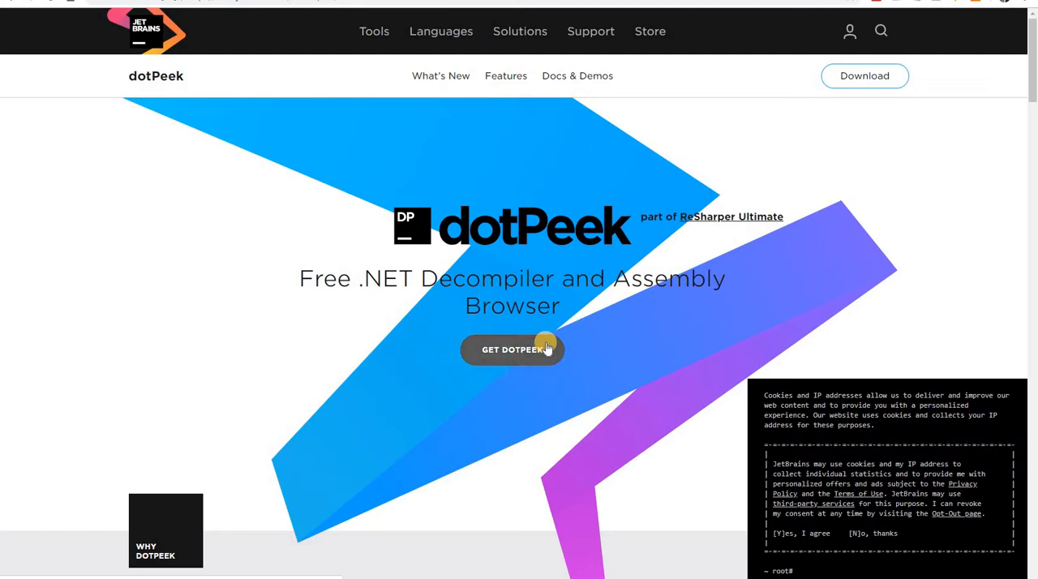
mouse_move(555, 247)
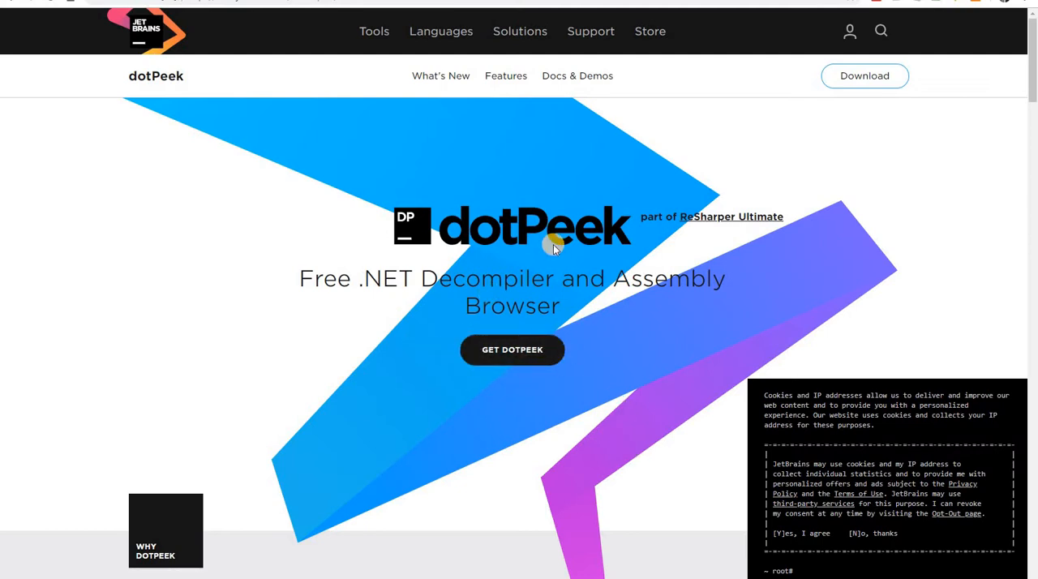
mouse_move(576, 160)
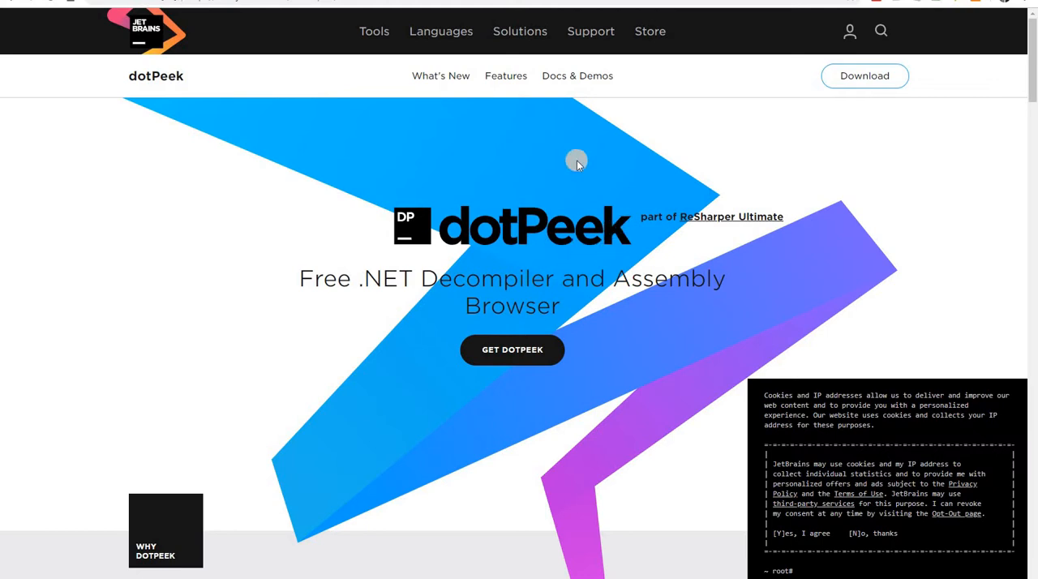
- Scroll to the .NET Decompiler section describing decompiling assemblies to C#
scroll("down", 3)
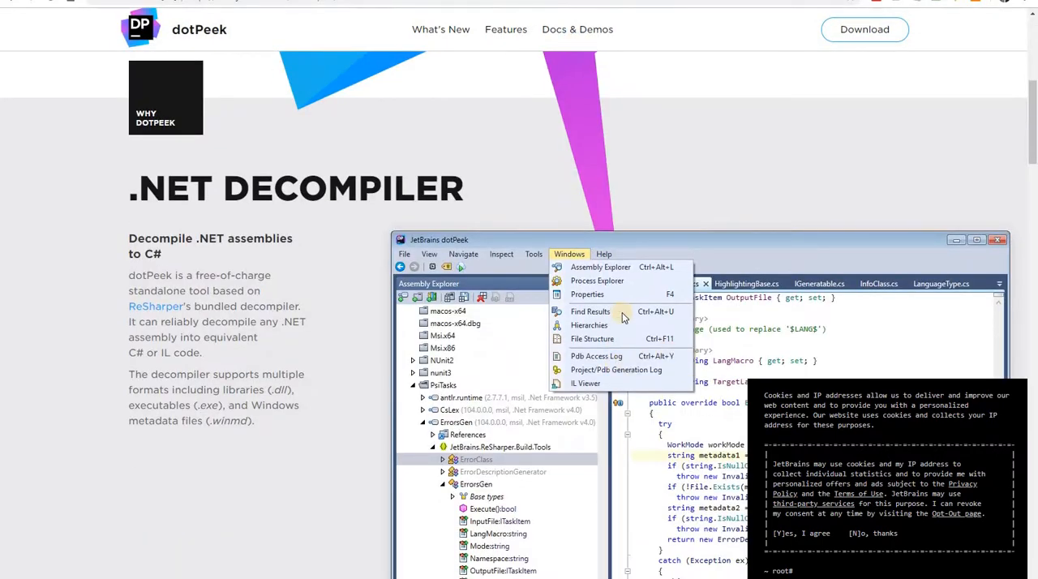
mouse_move(493, 350)
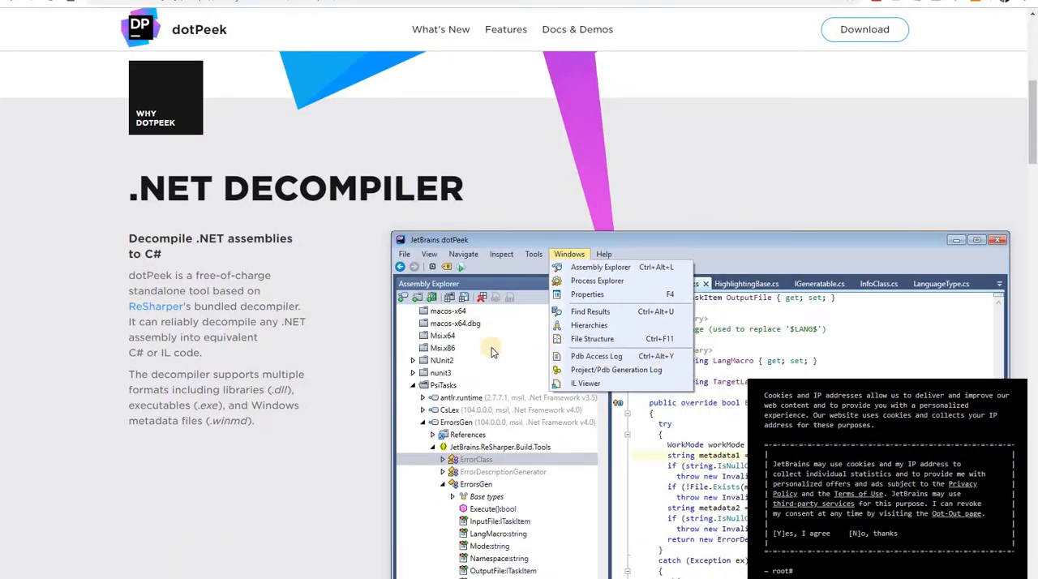
mouse_move(250, 67)
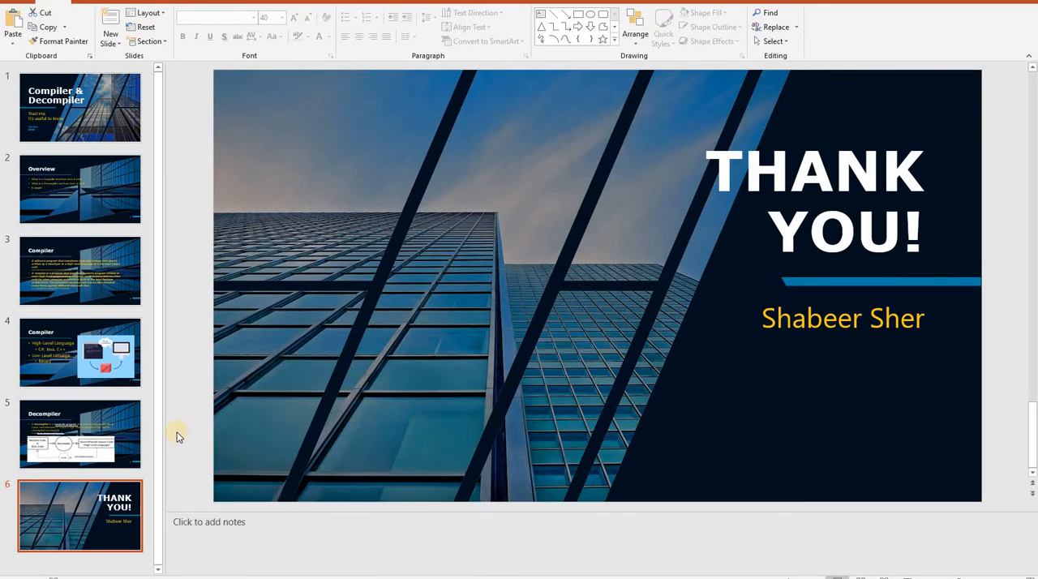
mouse_move(96, 452)
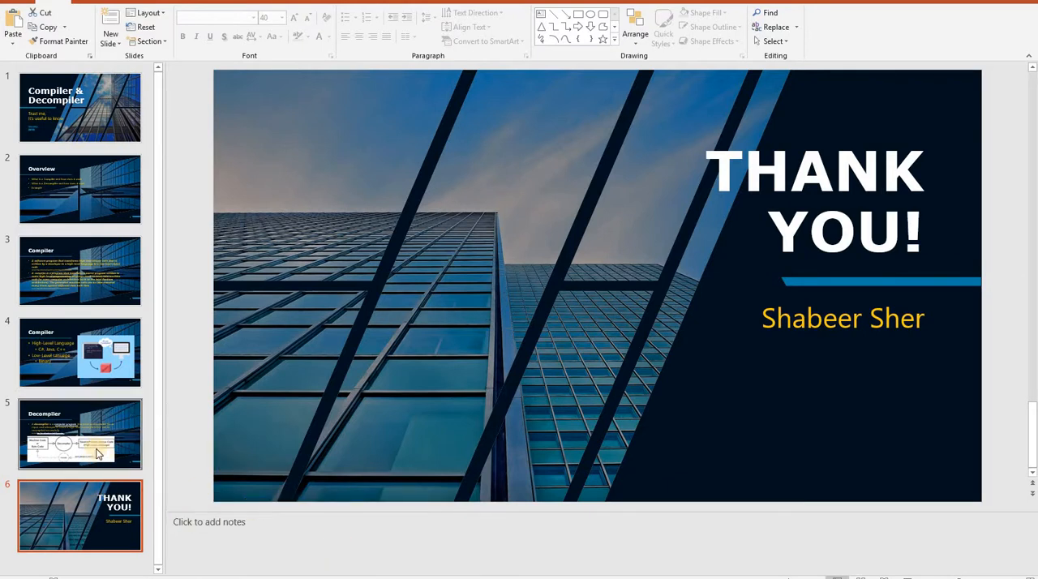
mouse_move(94, 446)
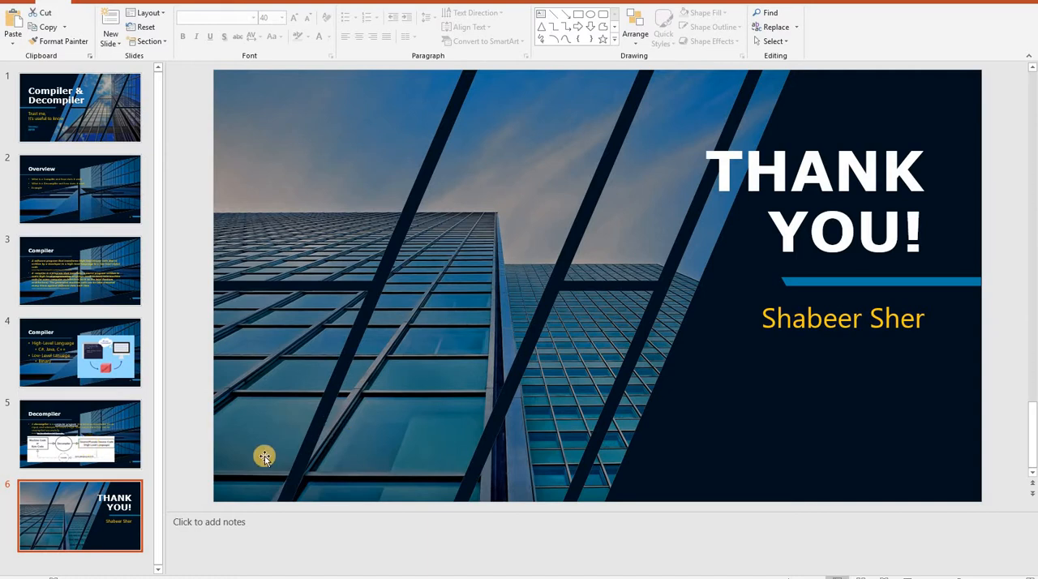
mouse_move(301, 473)
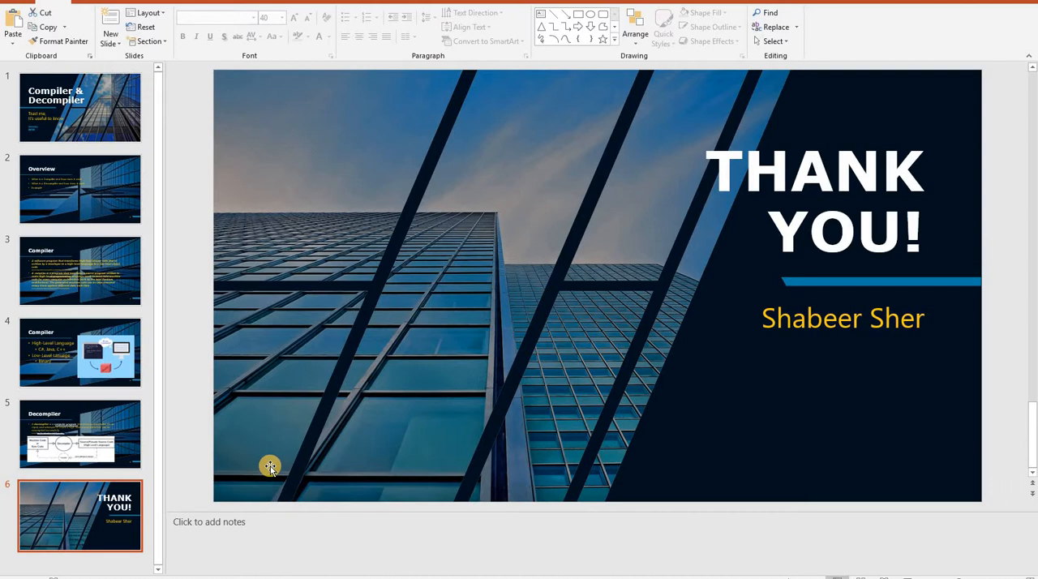
mouse_move(592, 319)
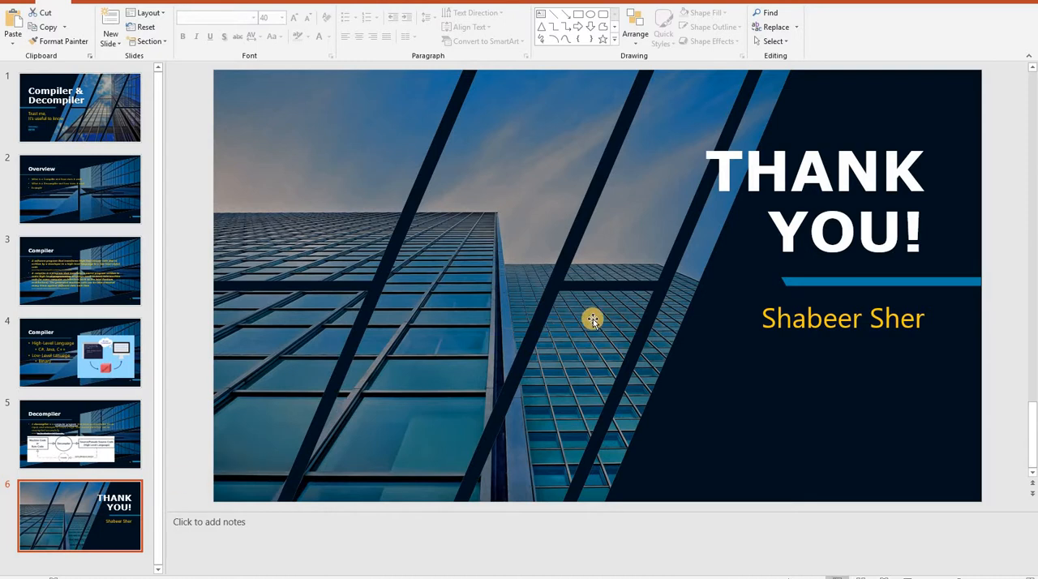
mouse_move(606, 324)
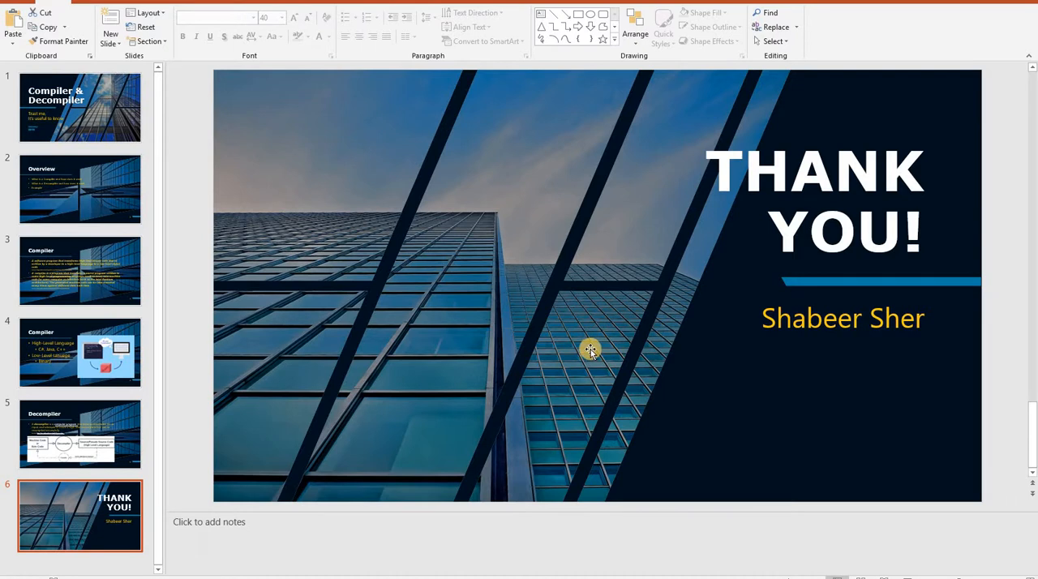
mouse_move(587, 350)
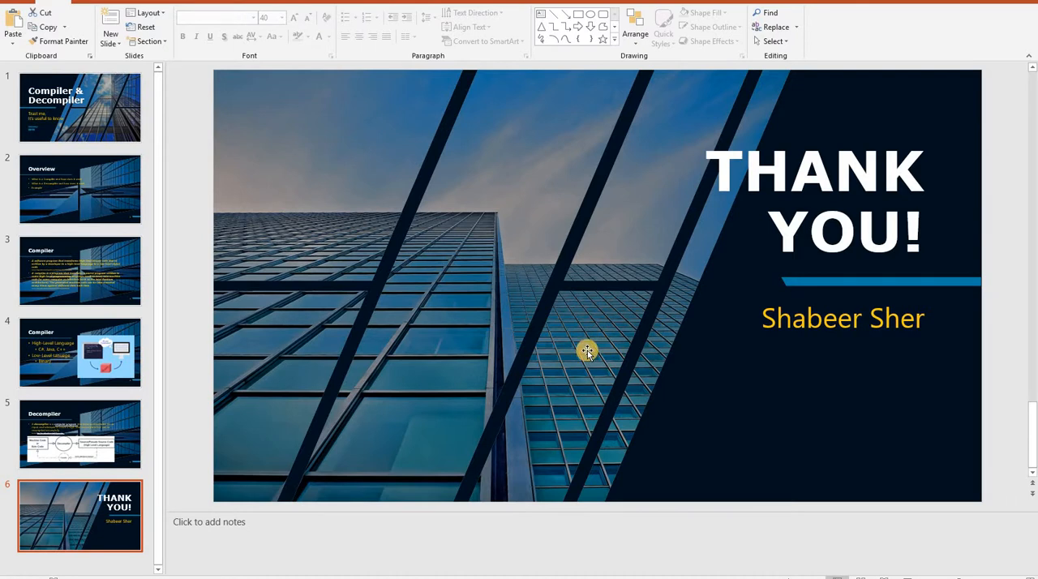